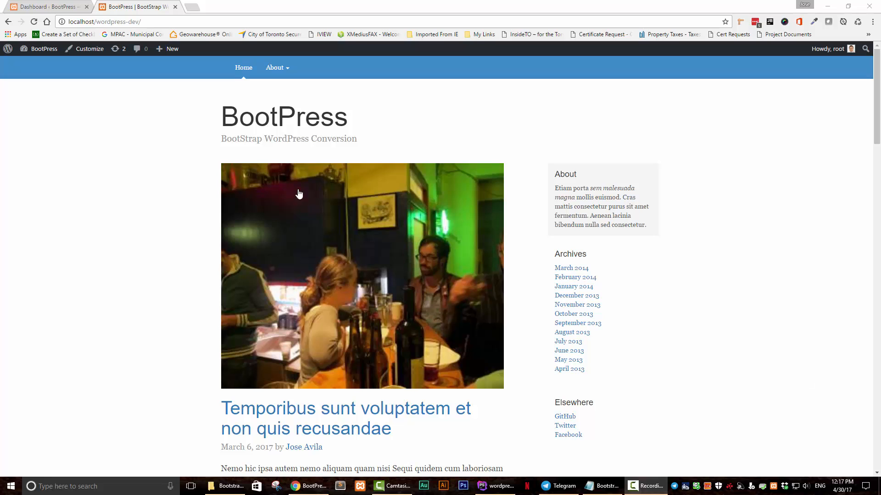
Open the first post 'Temporibus sunt voluptatem...' from the homepage and scroll its page to see the repeated header
scroll("down", 3)
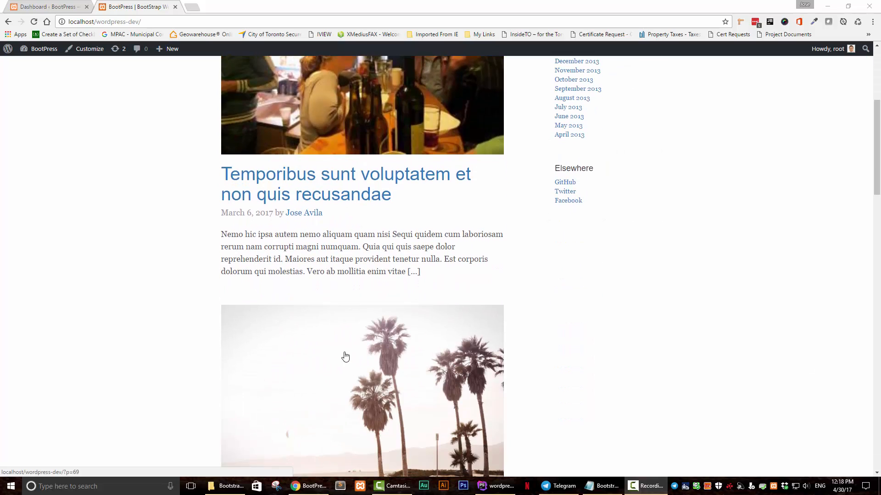
scroll("up", 3)
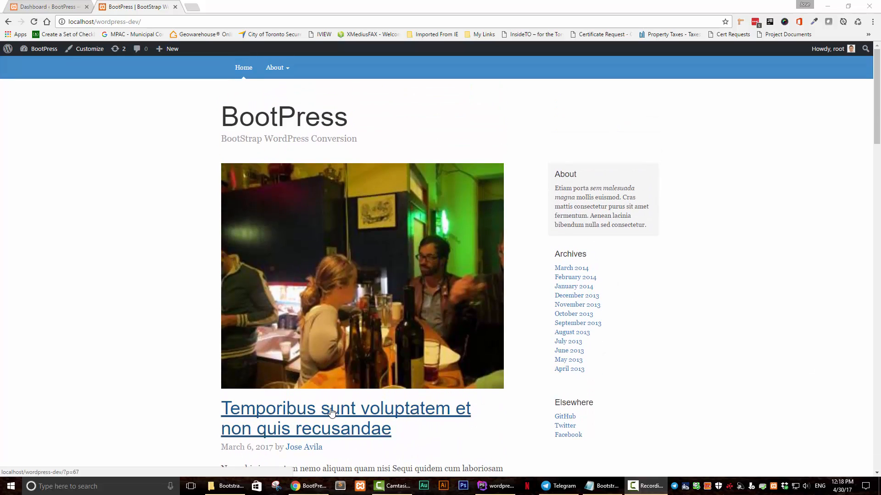
left_click(345, 408)
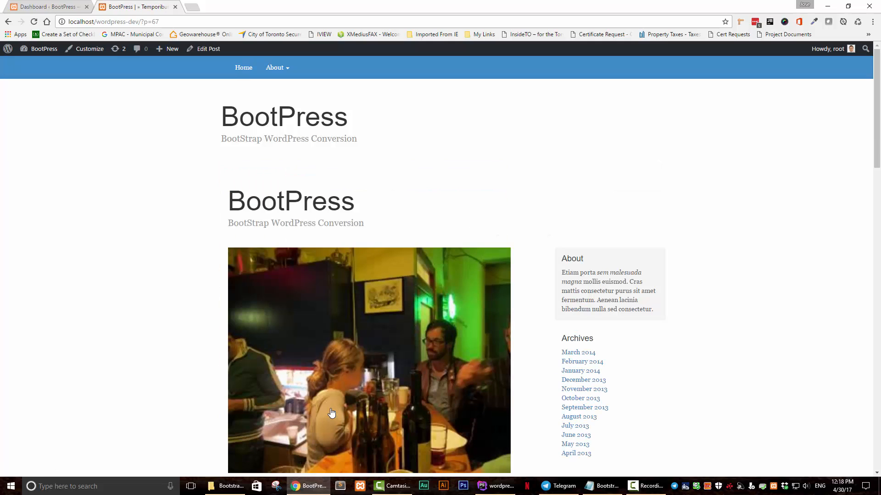
scroll("down", 3)
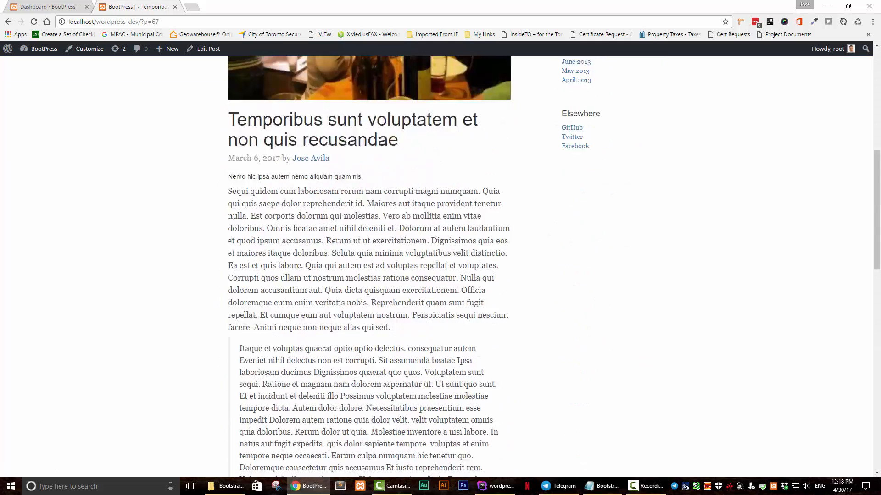
scroll("up", 3)
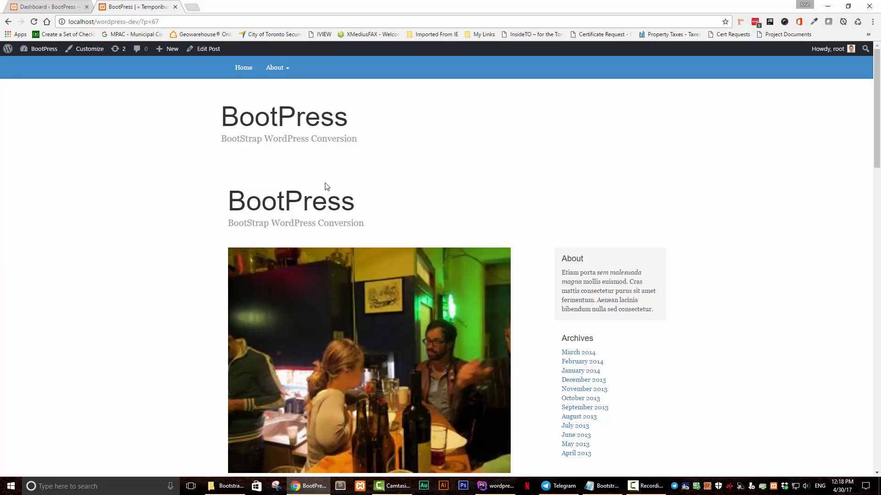
mouse_move(245, 225)
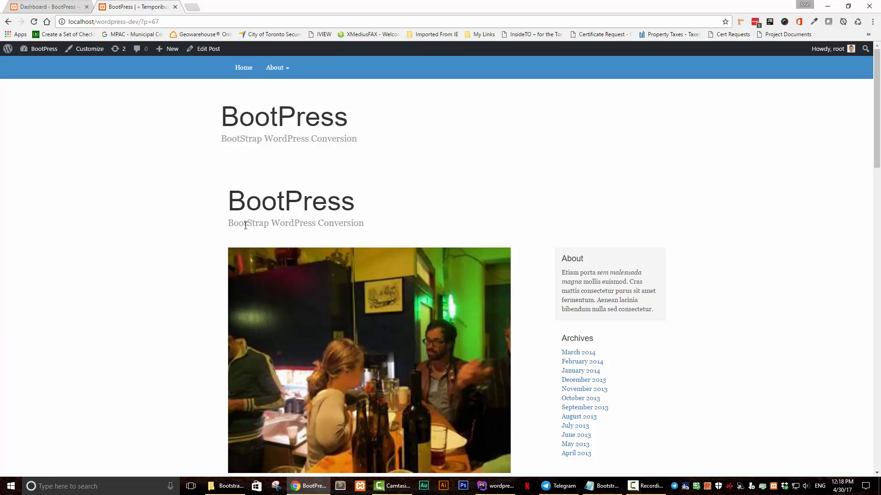
scroll("down", 3)
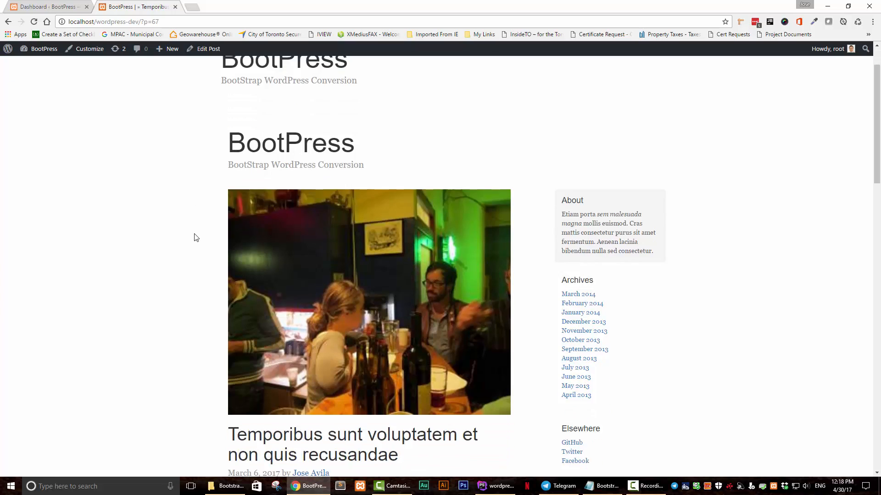
scroll("up", 3)
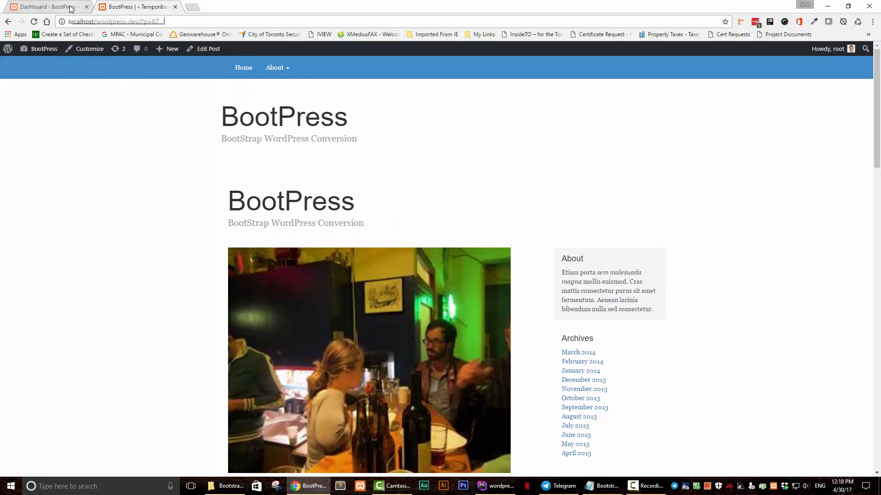
Switch to the WordPress admin Dashboard browser tab
left_click(45, 6)
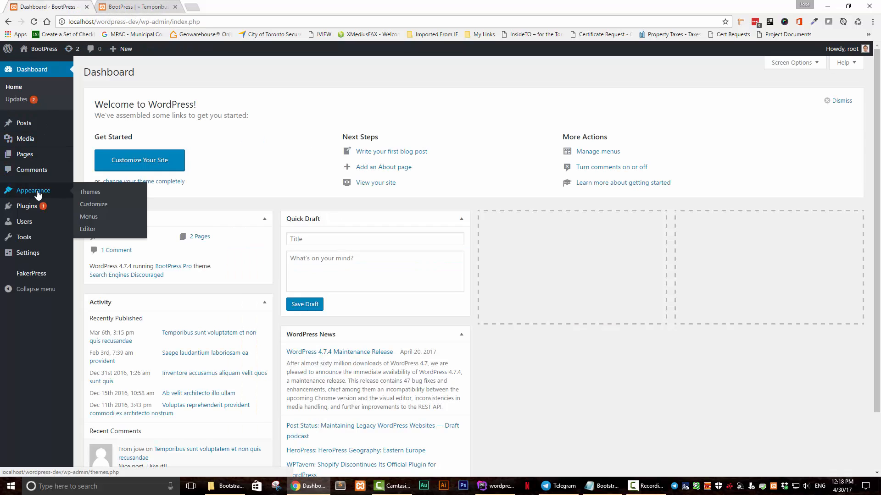
mouse_move(90, 192)
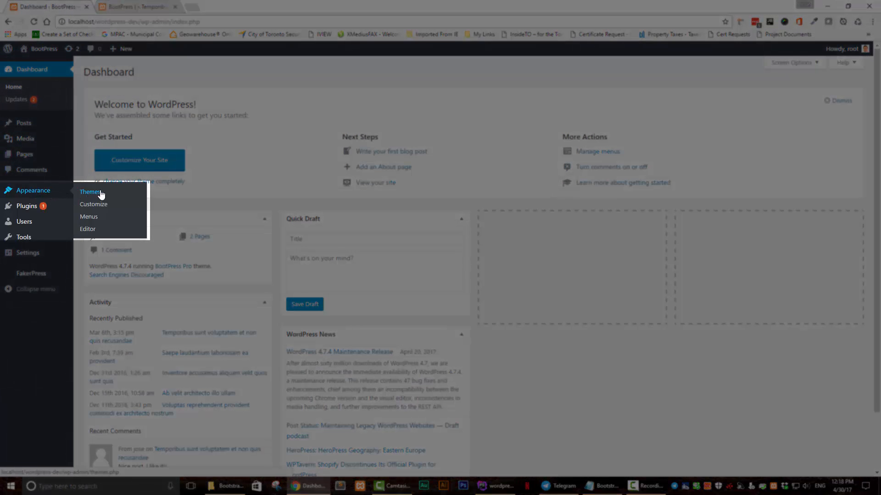
mouse_move(124, 208)
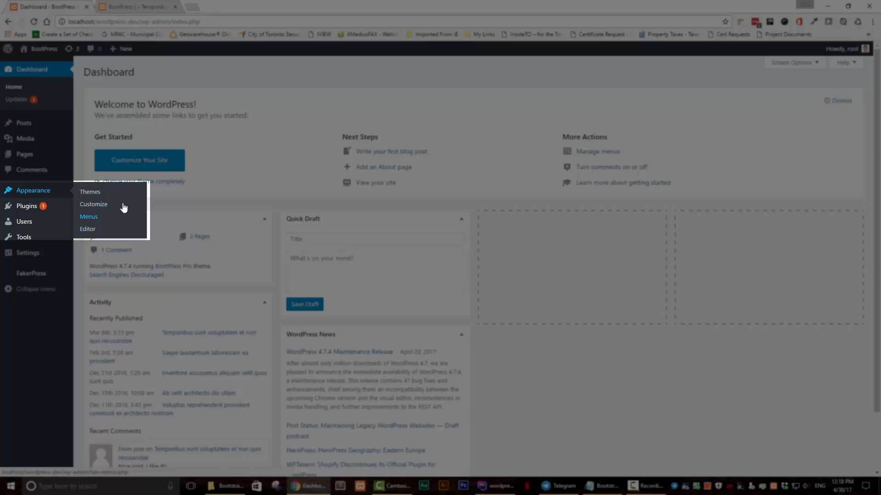
mouse_move(87, 228)
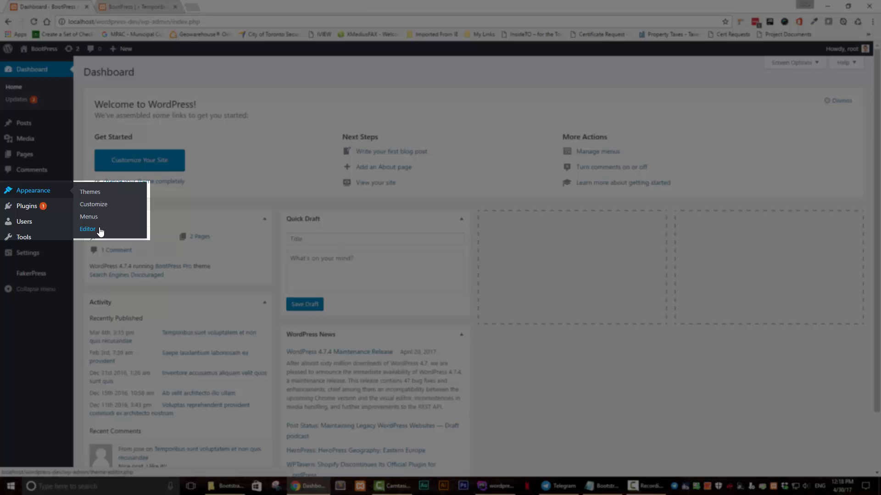
mouse_move(90, 192)
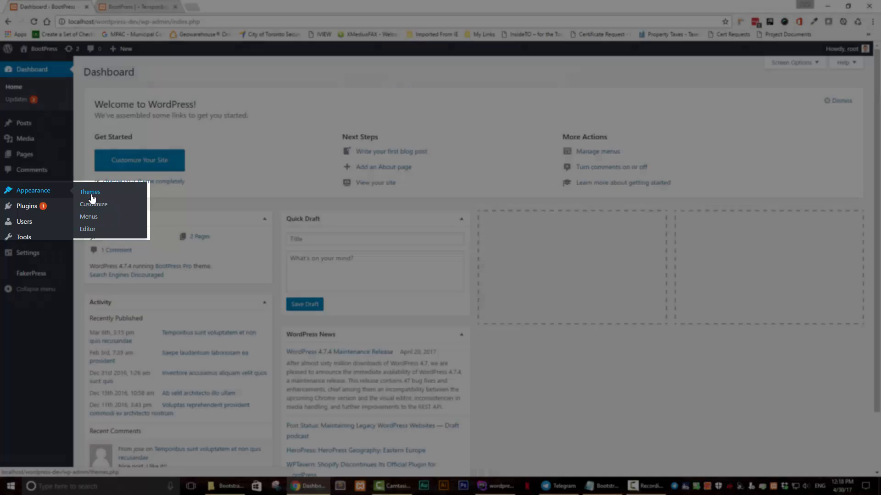
mouse_move(88, 228)
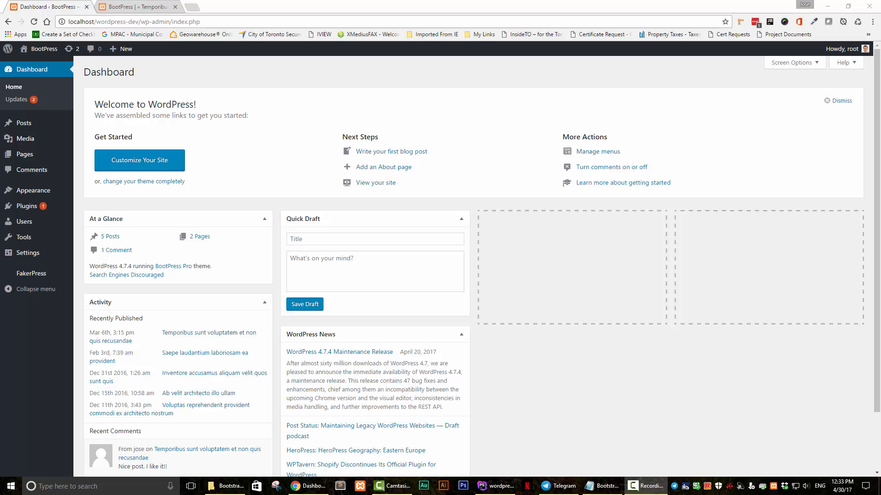
mouse_move(6, 184)
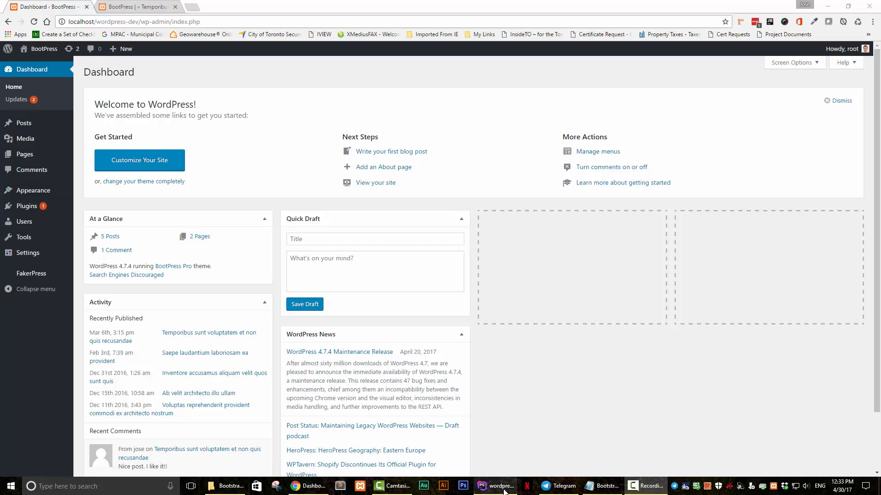
Add a commented wpbasics_init_widgets function below the excerpt filter in functions.php
left_click(498, 486)
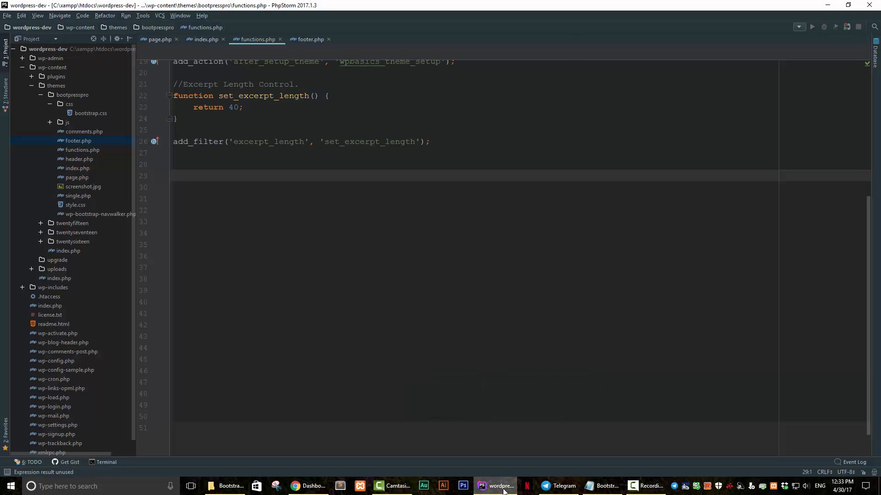
mouse_move(171, 198)
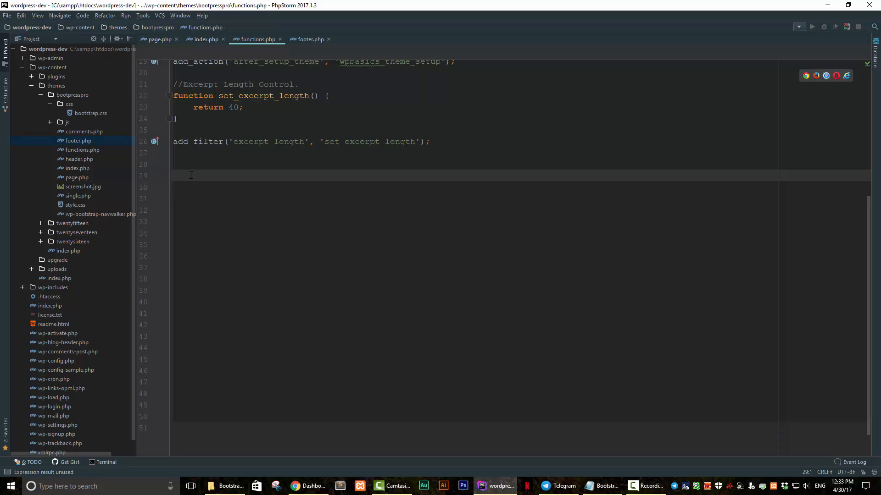
left_click(191, 176)
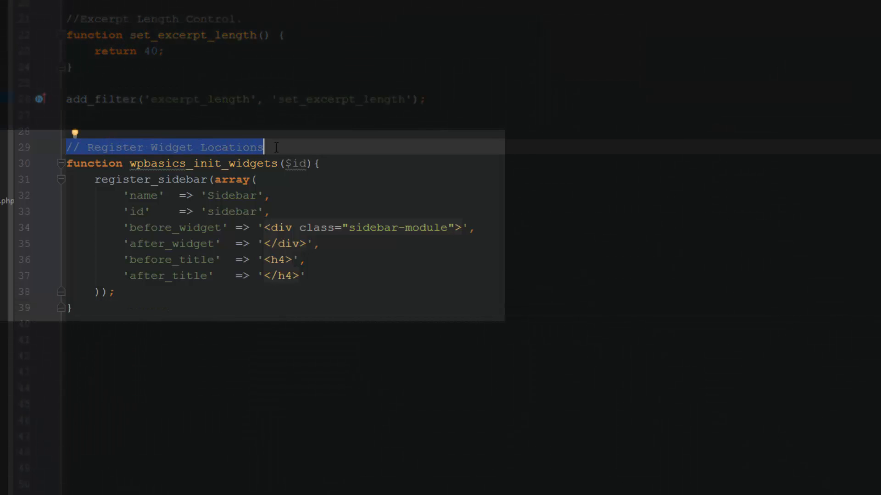
left_click(302, 147)
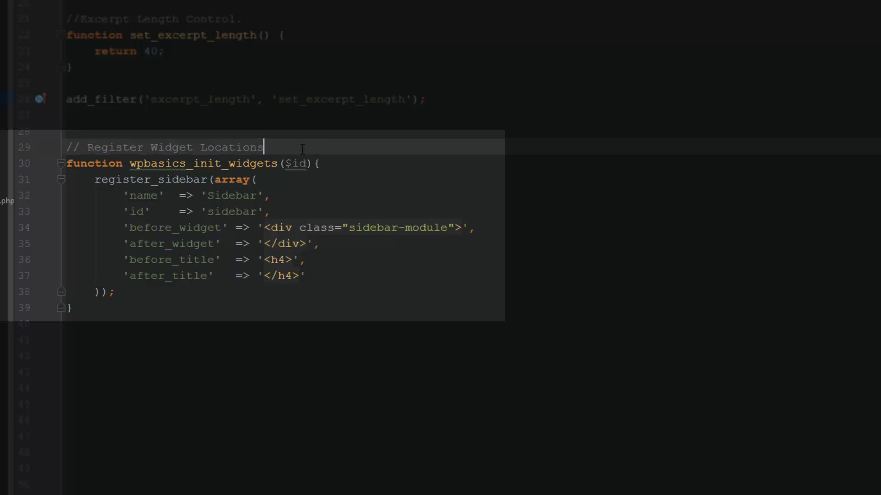
left_click(122, 164)
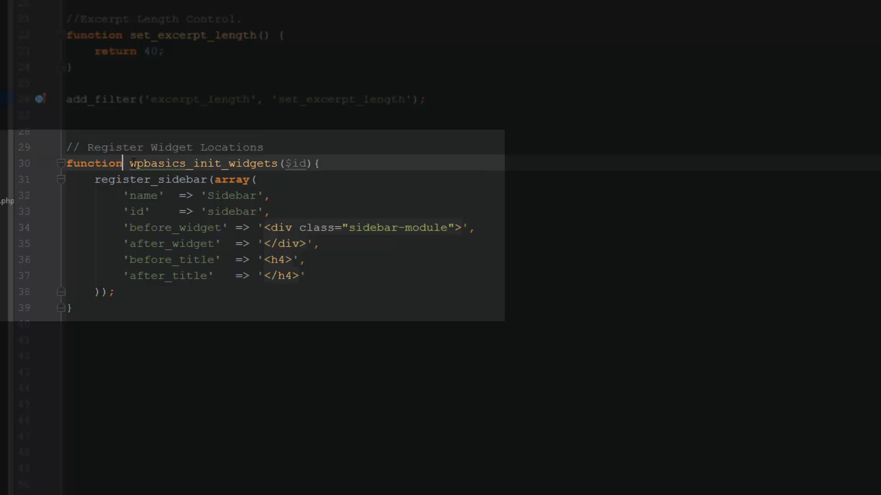
Review the wpbasics_init_widgets name, its $id parameter and the register_sidebar 'Sidebar' block
double_click(151, 163)
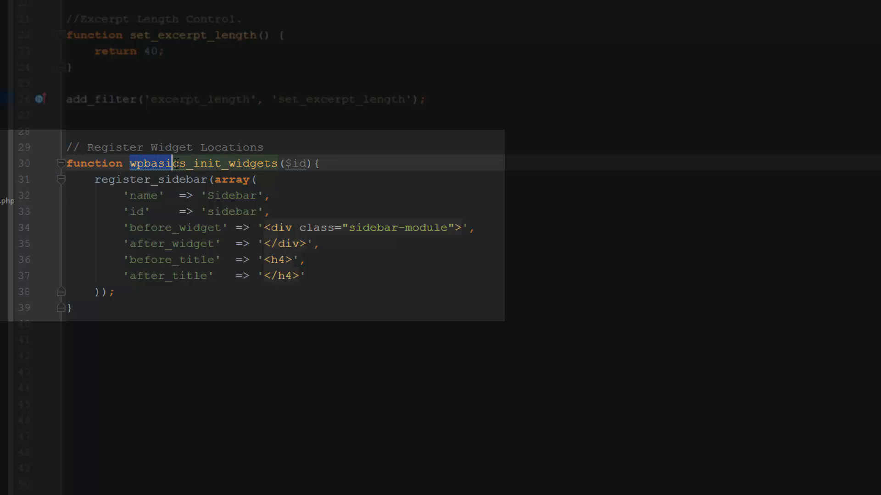
double_click(202, 163)
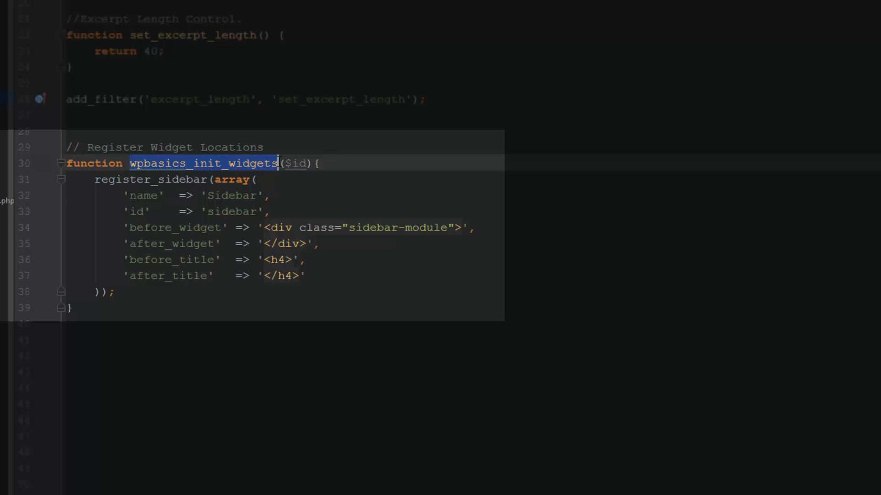
left_click(303, 163)
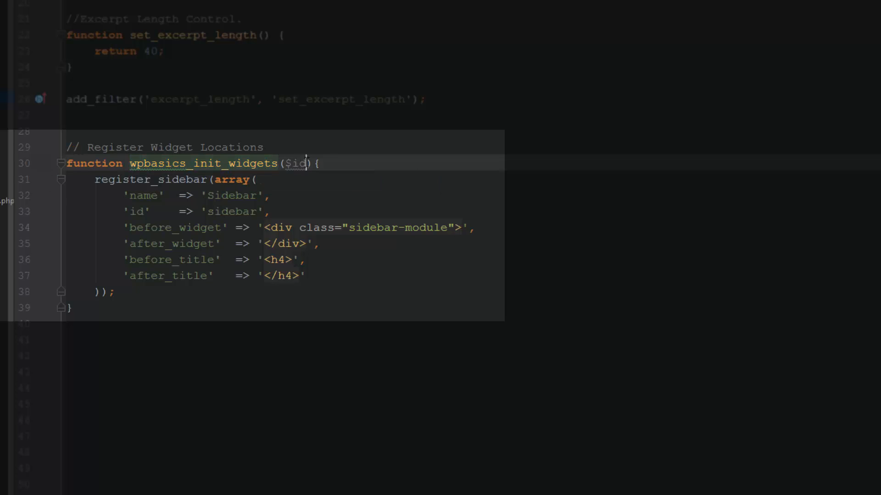
double_click(295, 163)
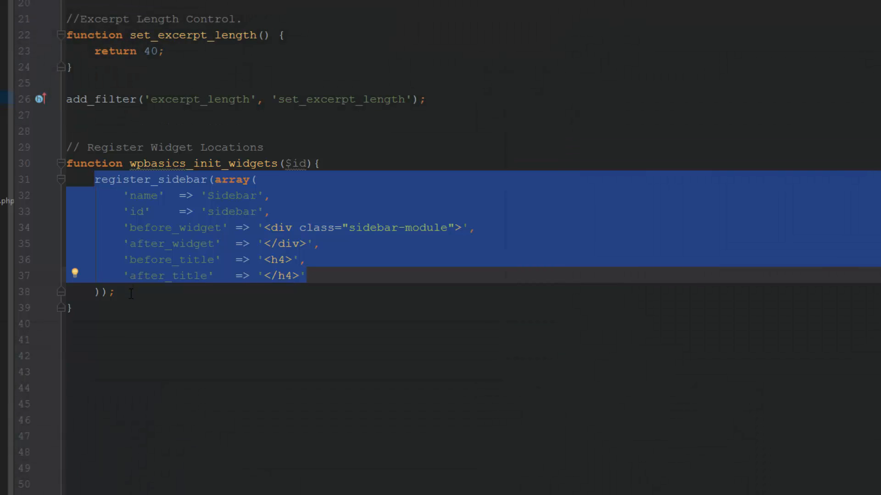
left_click(70, 307)
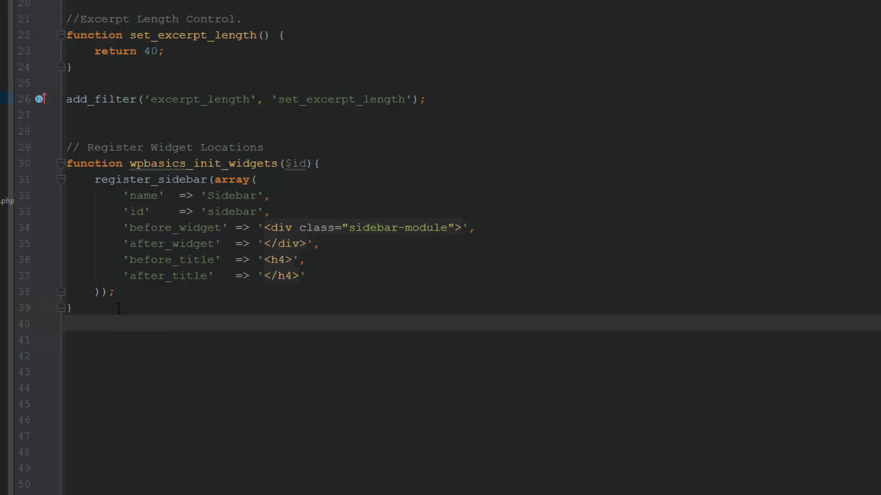
Start an add_action call with 'widgets_init' chosen as the hook name
type("a")
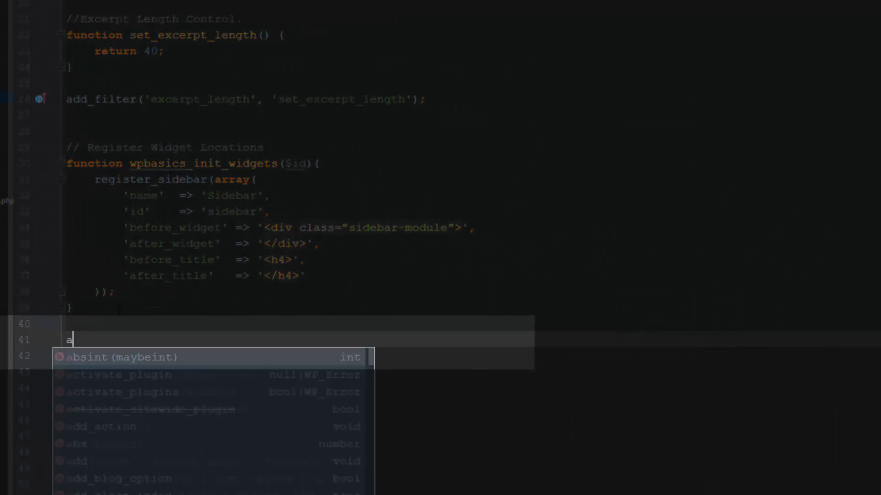
type("dd_action(")
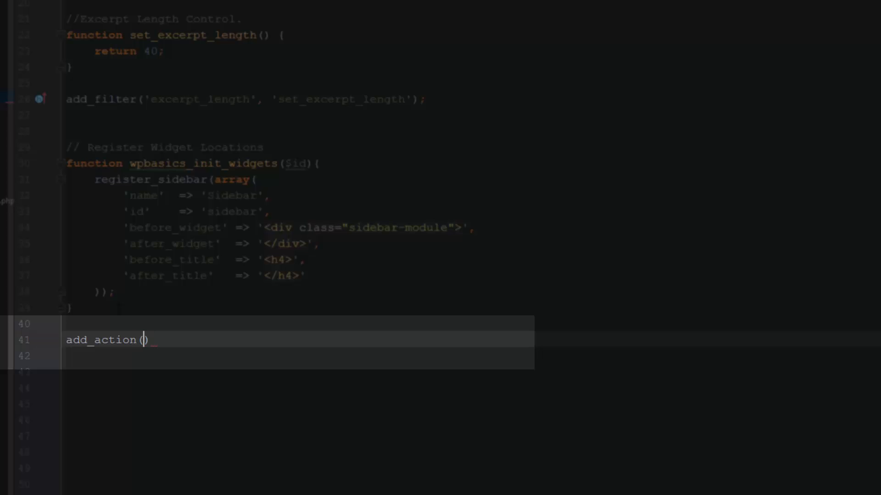
type("'")
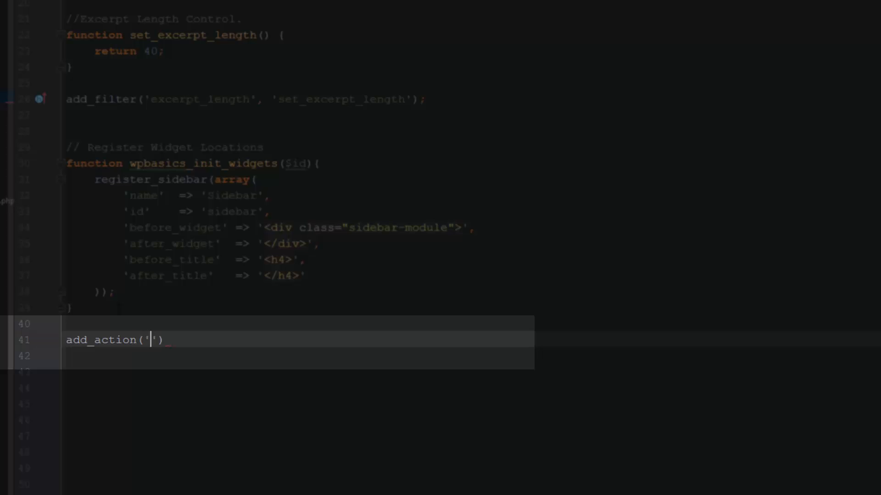
type("wi")
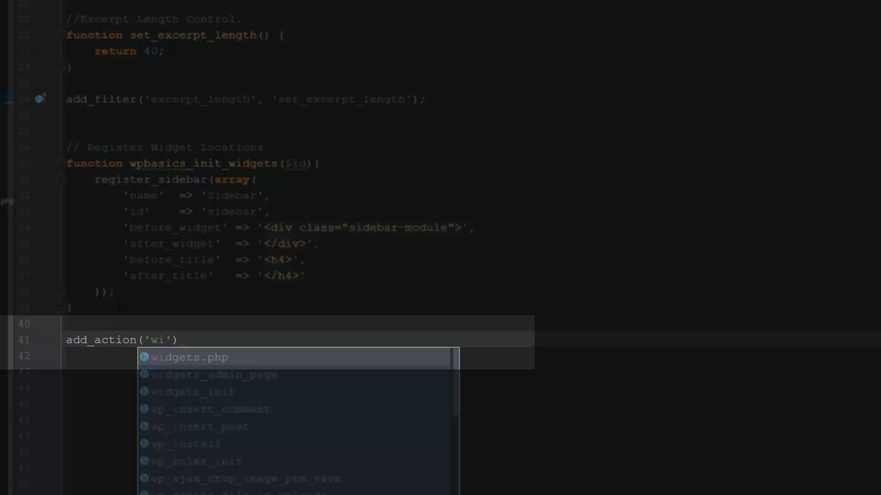
type("d")
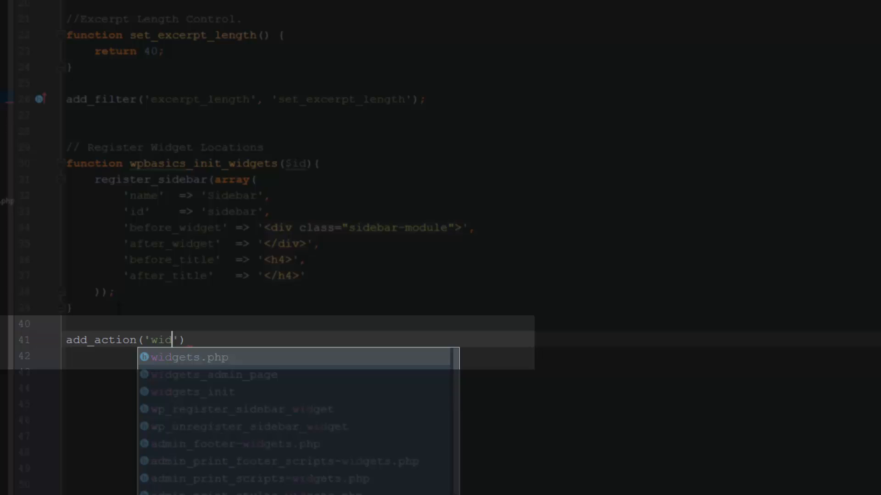
type("get")
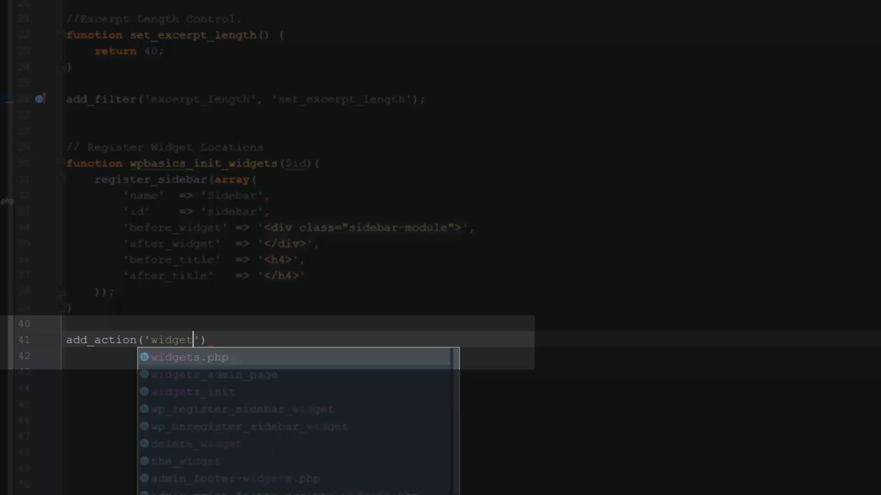
left_click(191, 393)
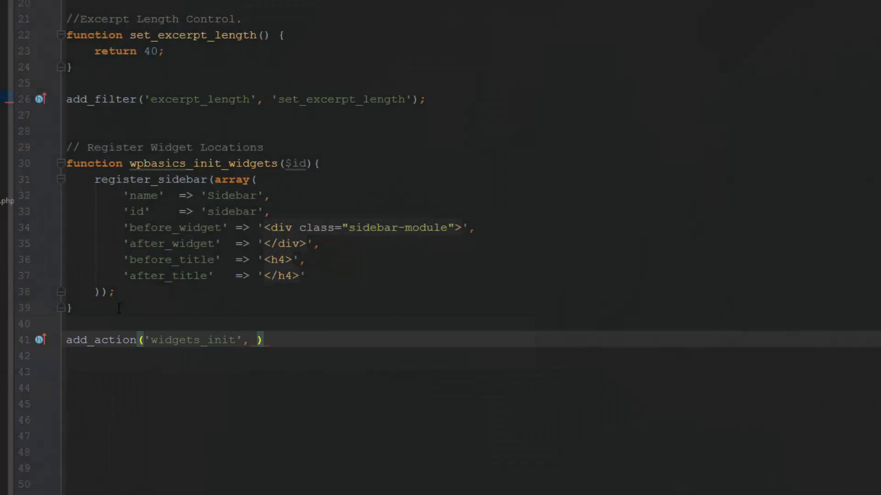
mouse_move(159, 163)
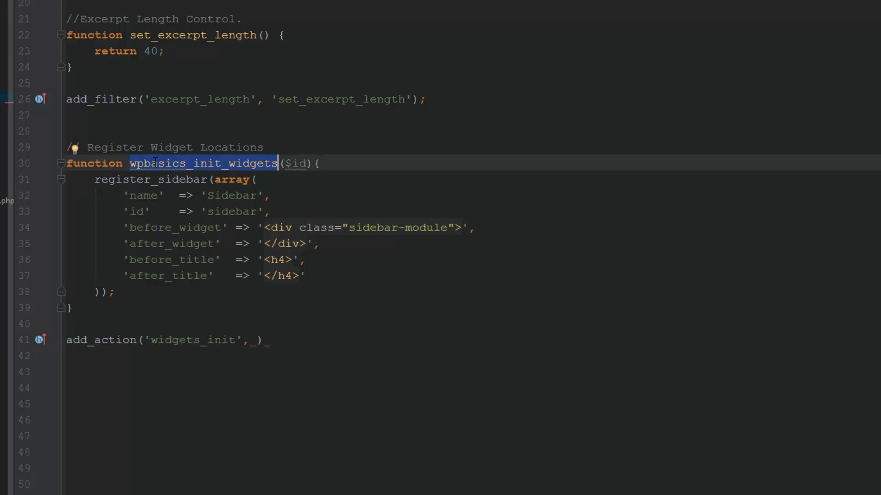
Complete the line as add_action('widgets_init','wpbasics_init_widgets'); and leave for the browser
left_click(250, 340)
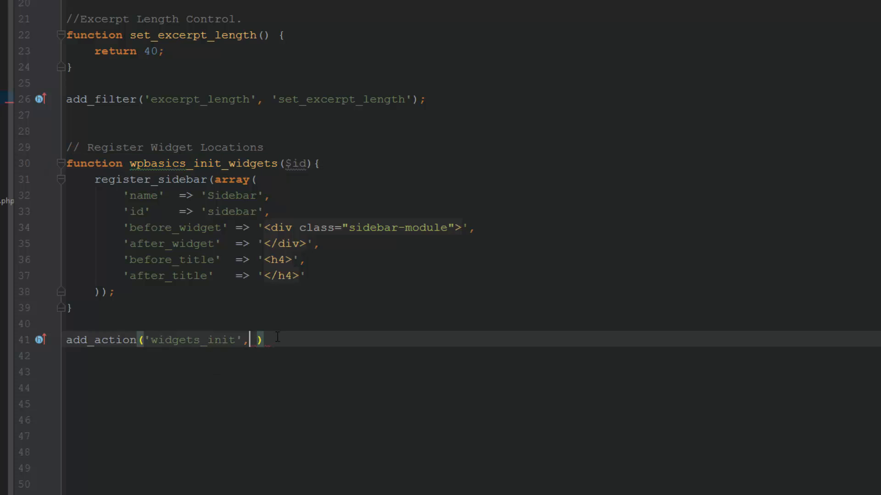
type("wpbasics_init_widgets")
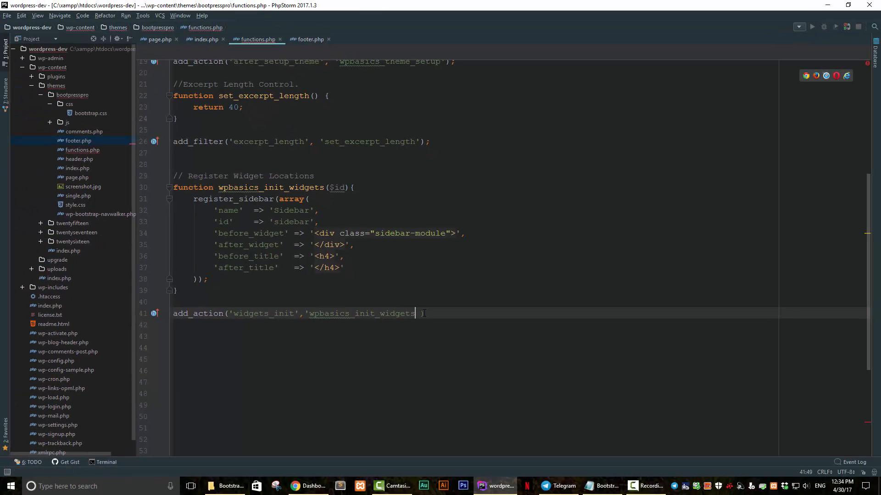
type("'")
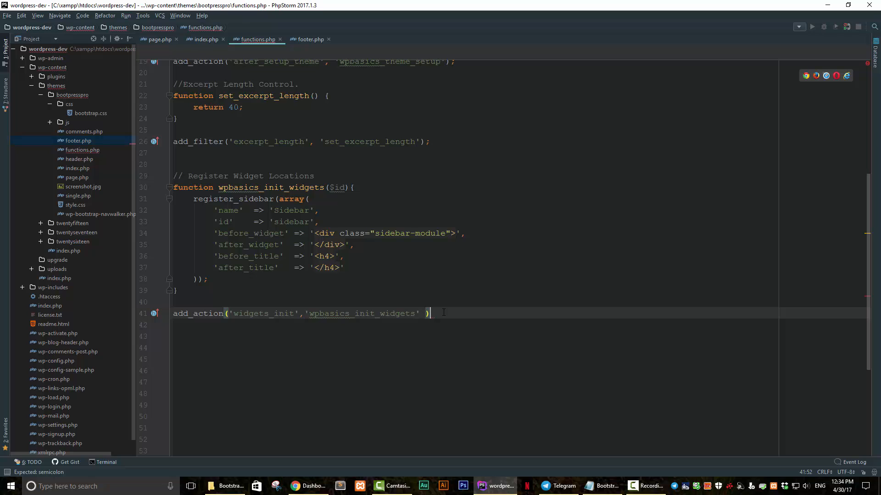
type(";")
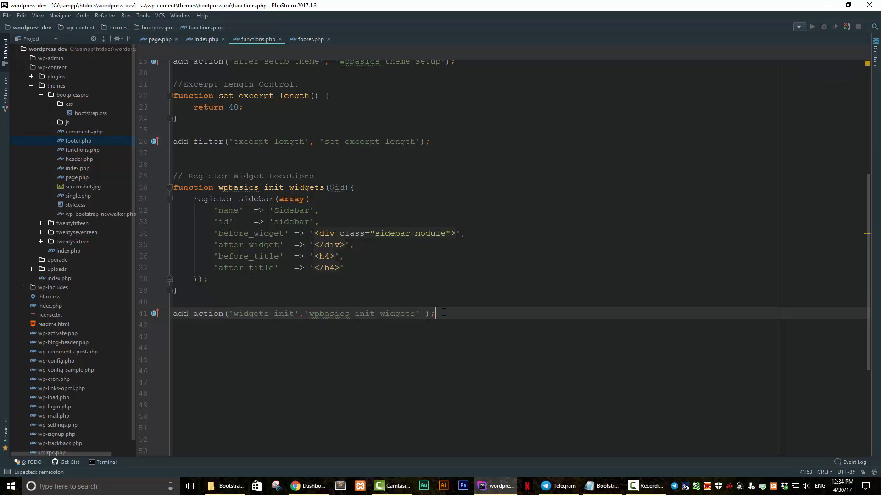
key("alt+tab")
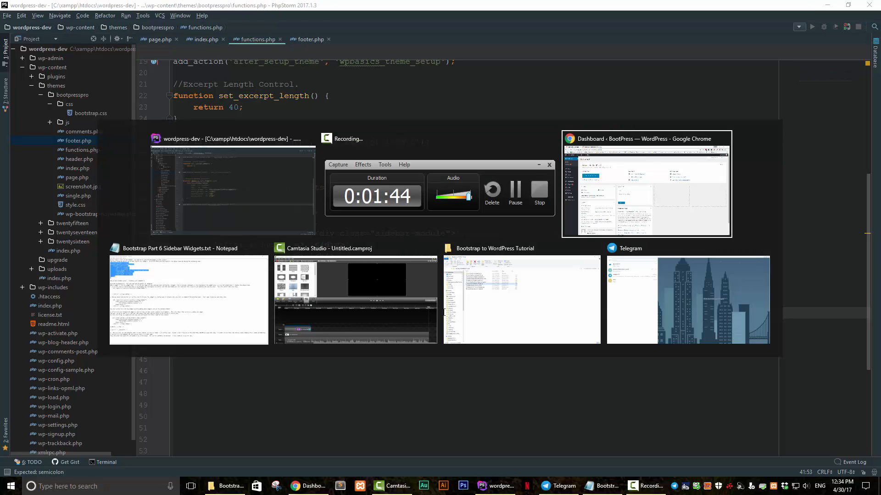
Bring the dashboard window forward and reveal the Appearance submenu with Widgets
left_click(645, 185)
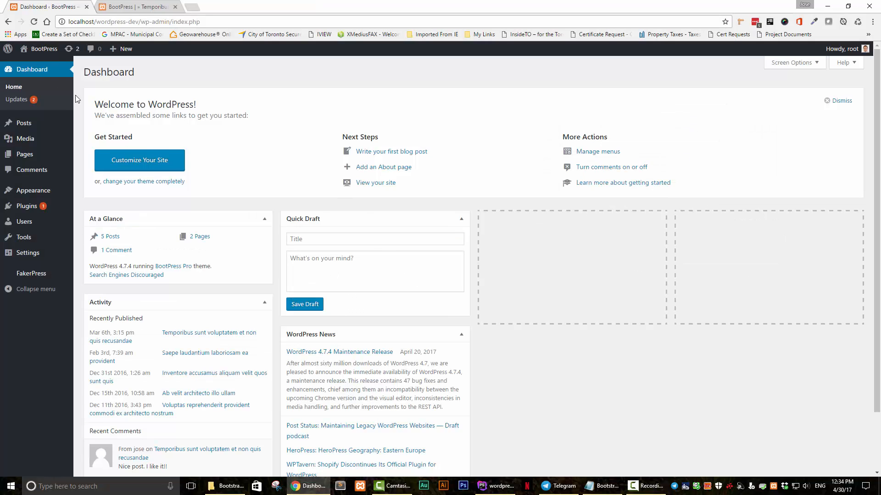
left_click(33, 22)
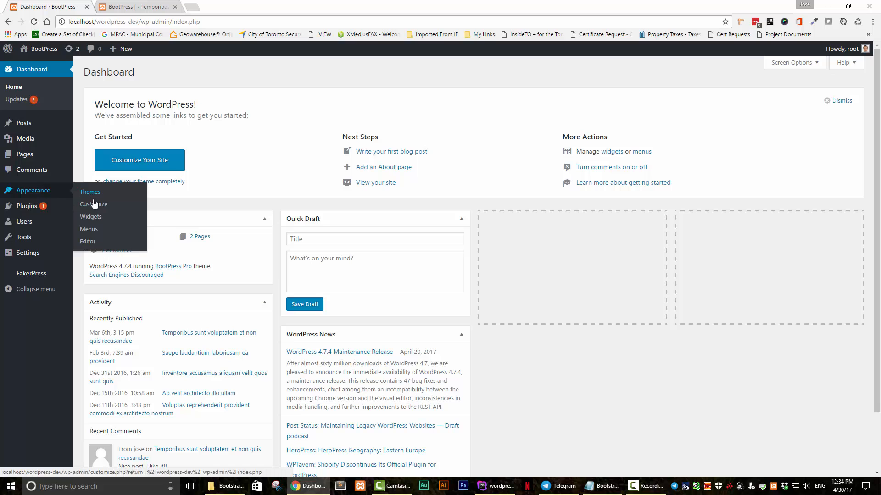
mouse_move(91, 217)
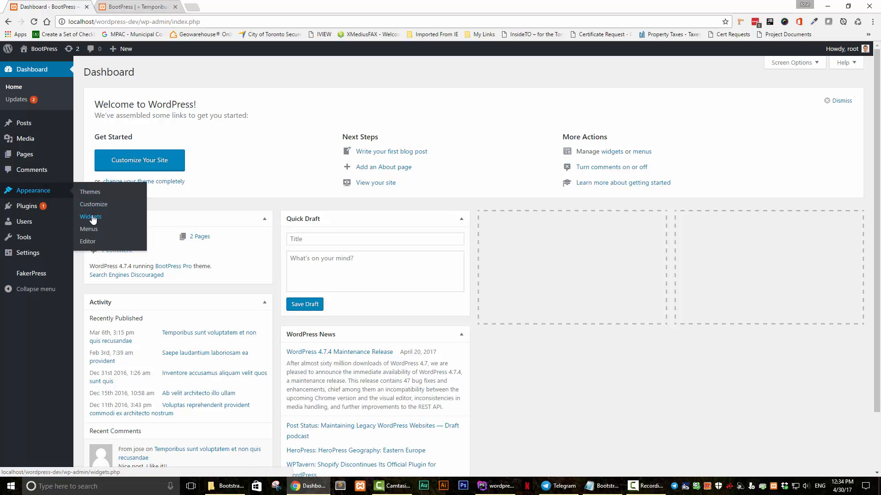
Add a Sidebar Text widget titled 'This is a widget' reading 'This is the content of my widget.' and save it
left_click(90, 218)
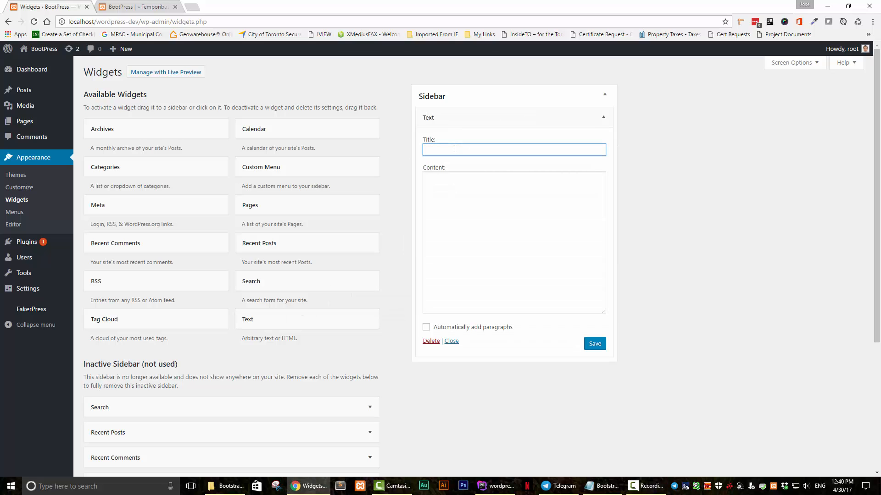
type("This is a widget")
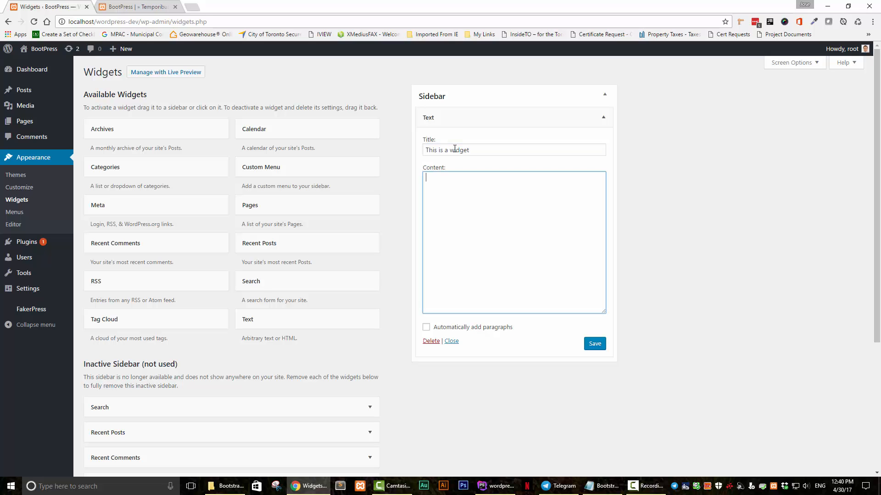
type("This")
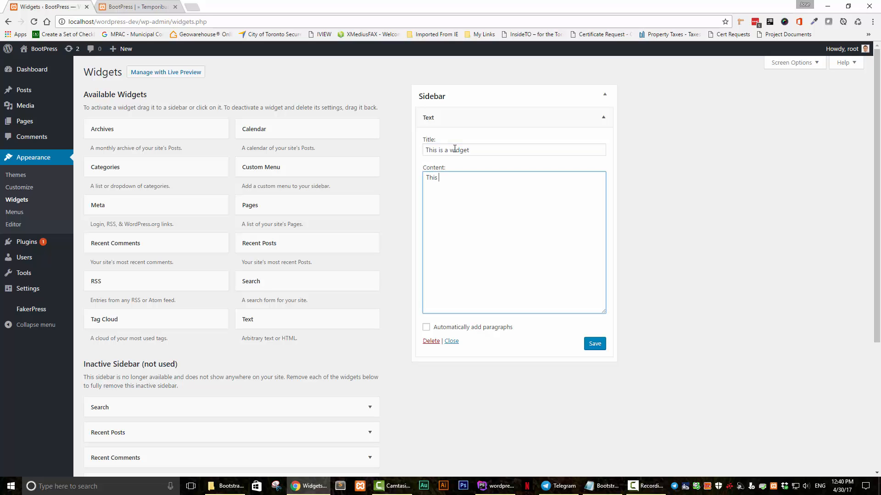
type("is the content o")
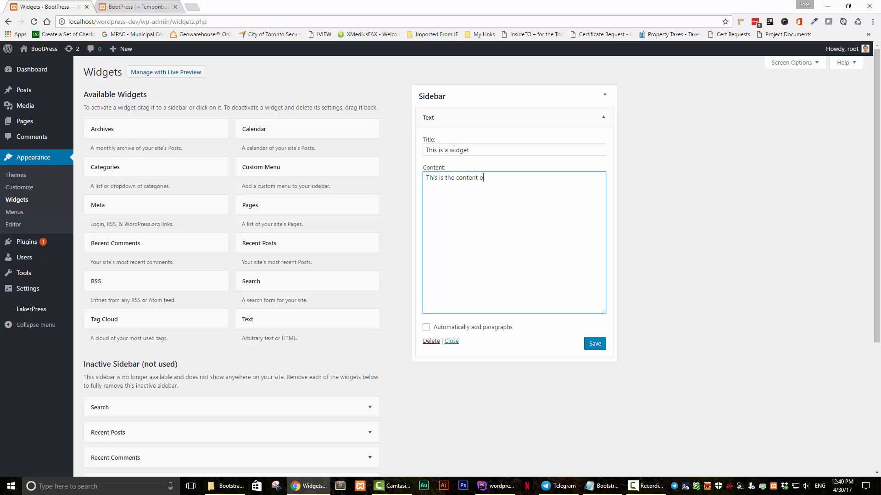
type("f my widget.")
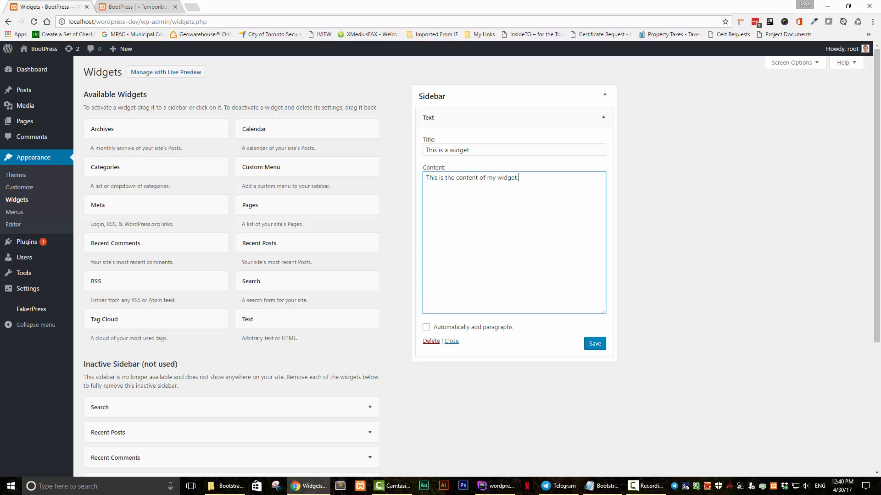
left_click(595, 344)
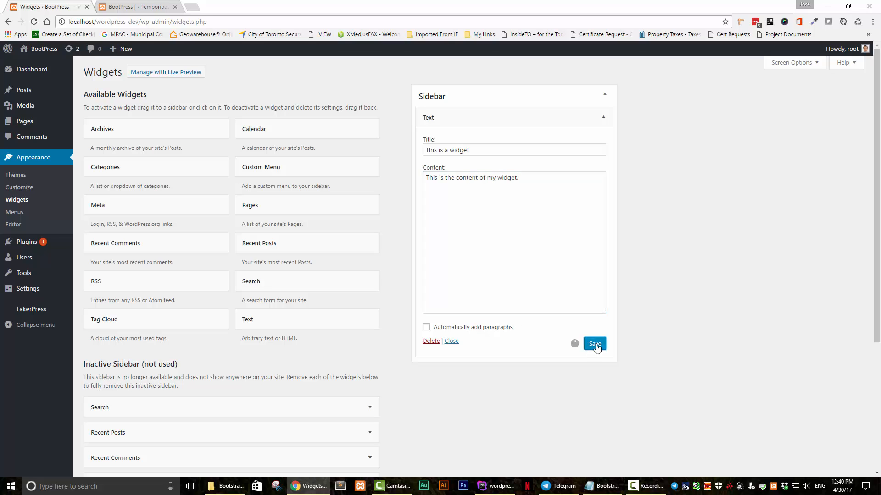
left_click(137, 6)
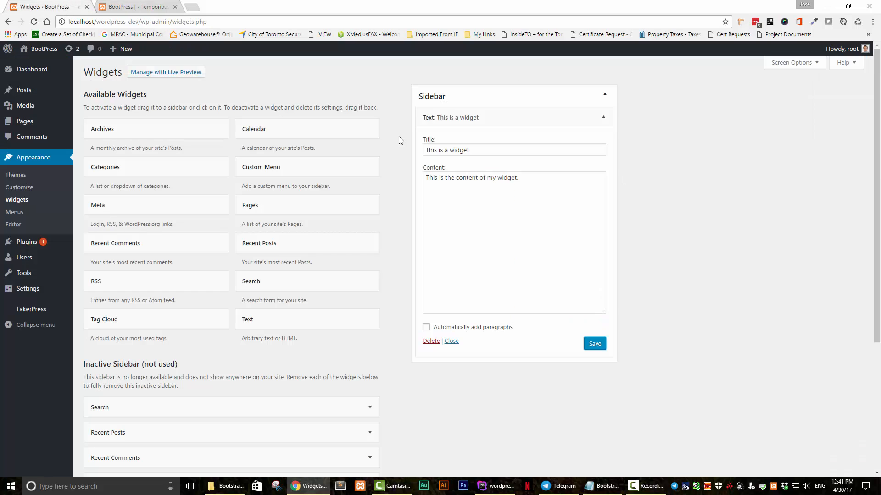
mouse_move(409, 82)
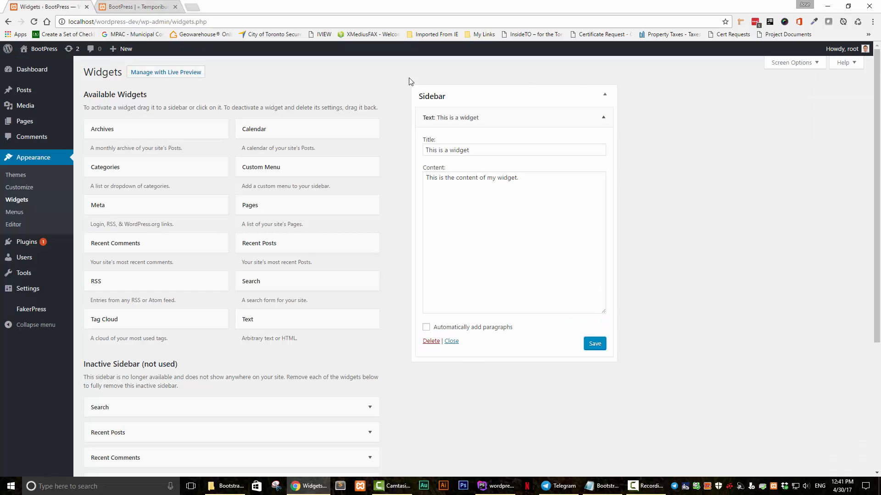
mouse_move(680, 365)
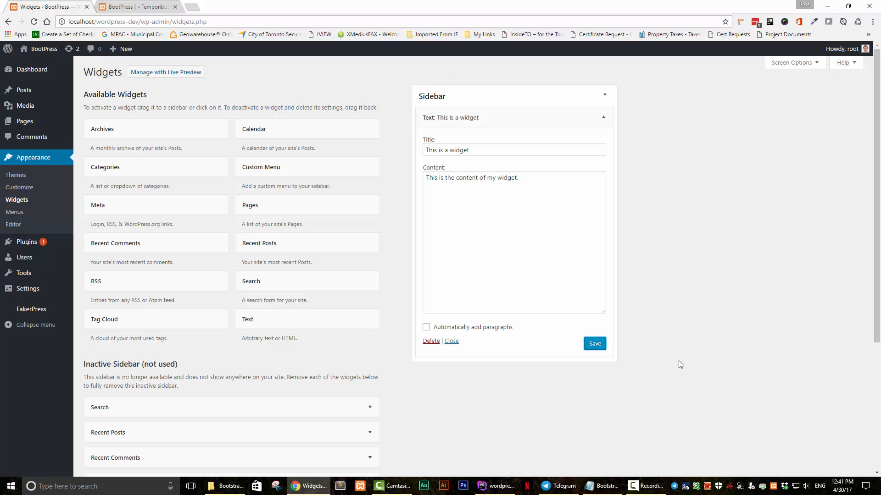
mouse_move(666, 402)
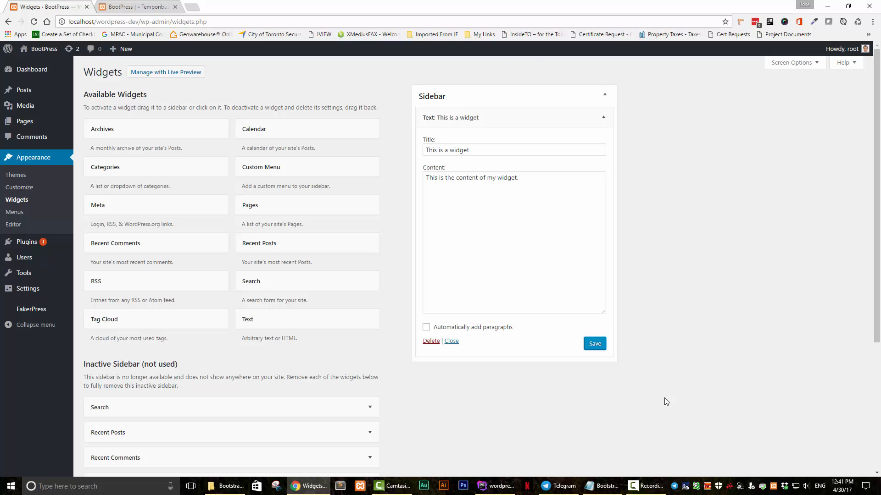
mouse_move(528, 476)
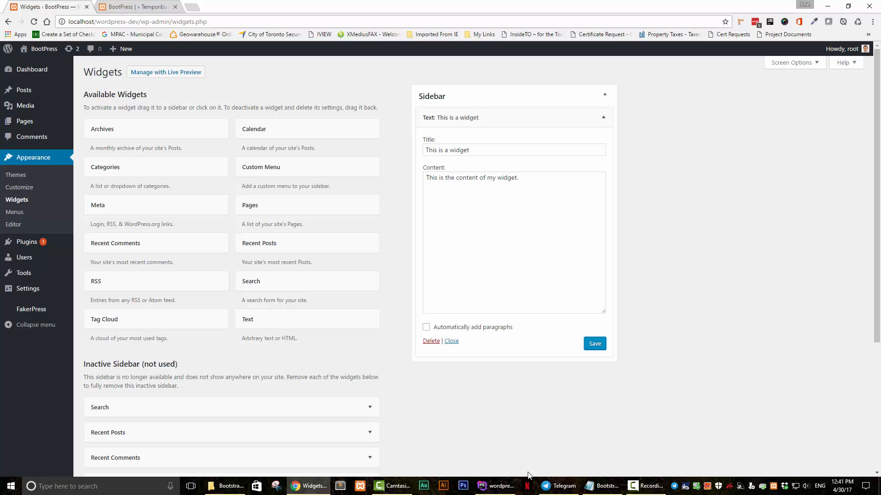
mouse_move(740, 430)
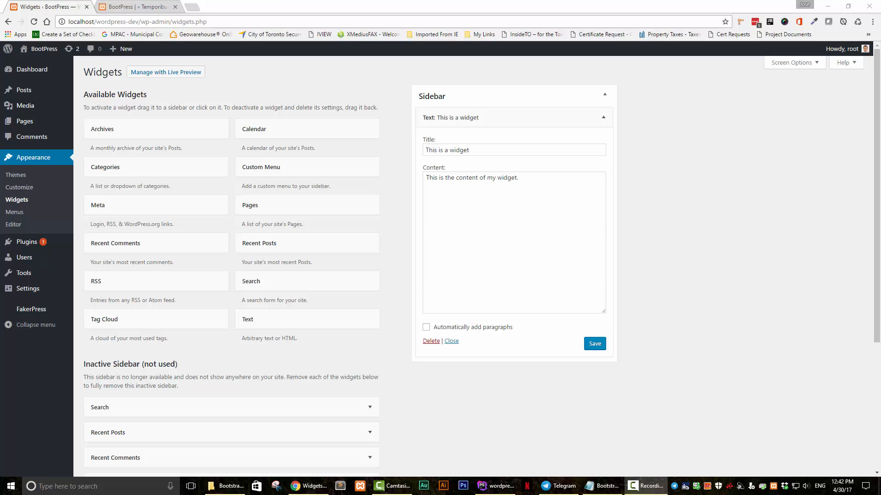
mouse_move(837, 437)
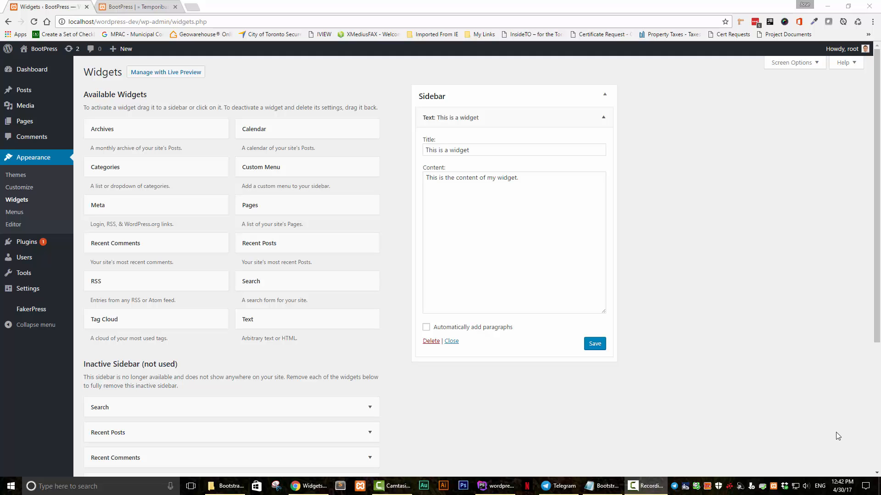
Check the BootPress post's still-static sidebar in the browser and return to functions.php in PhpStorm
left_click(497, 486)
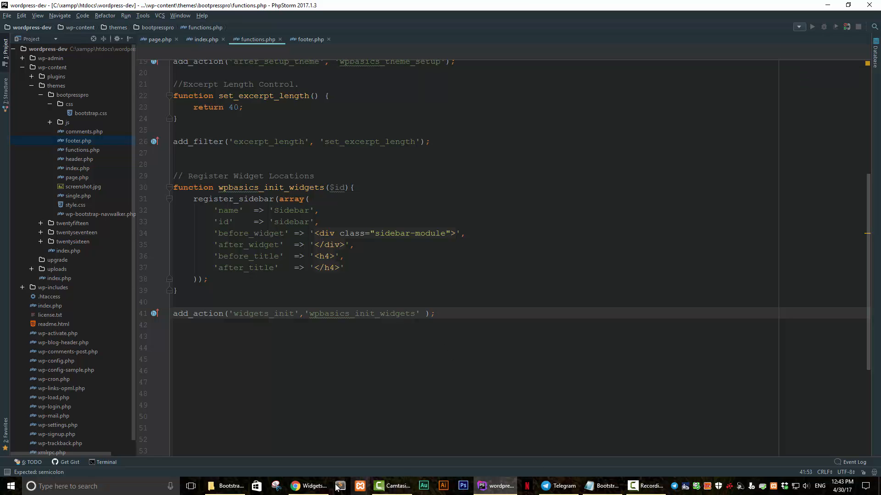
left_click(310, 486)
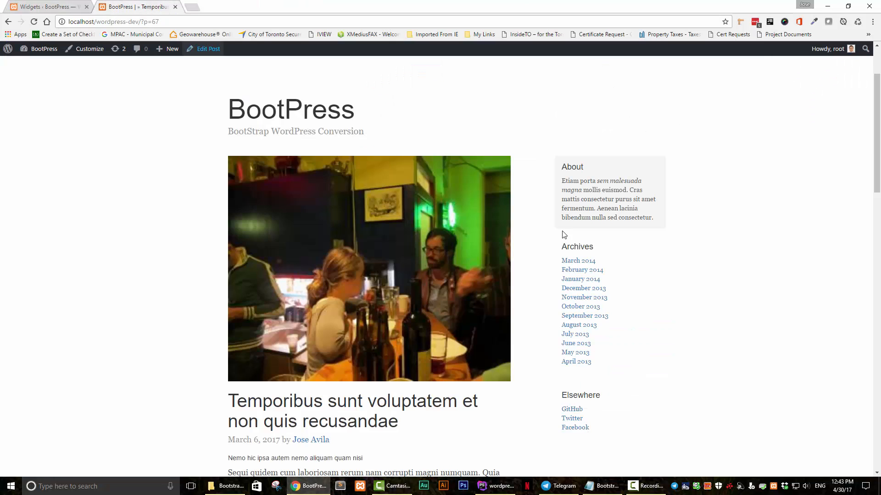
mouse_move(561, 177)
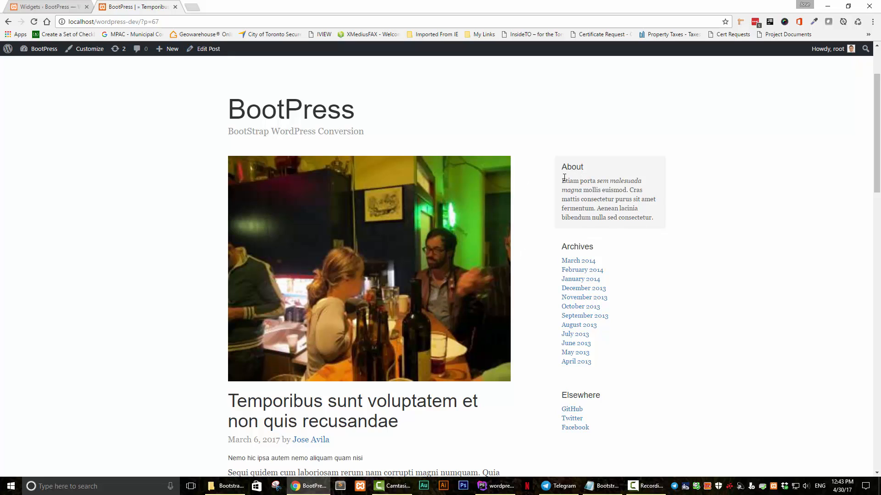
mouse_move(507, 448)
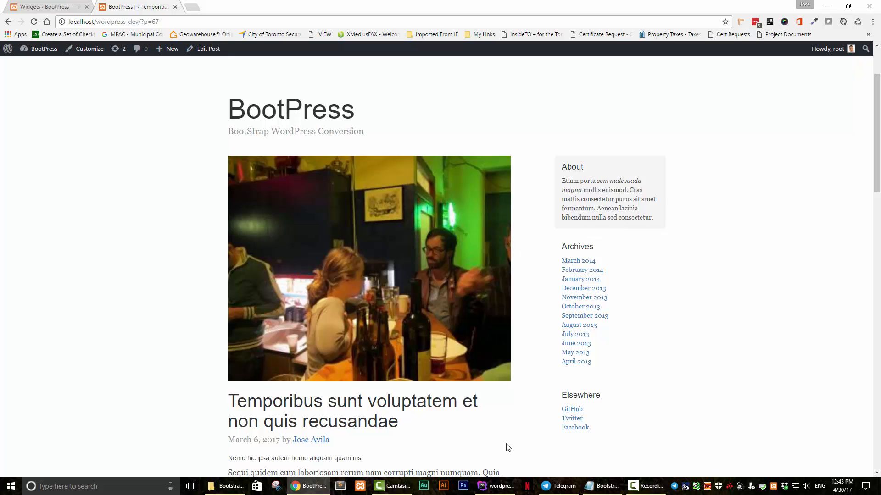
left_click(495, 486)
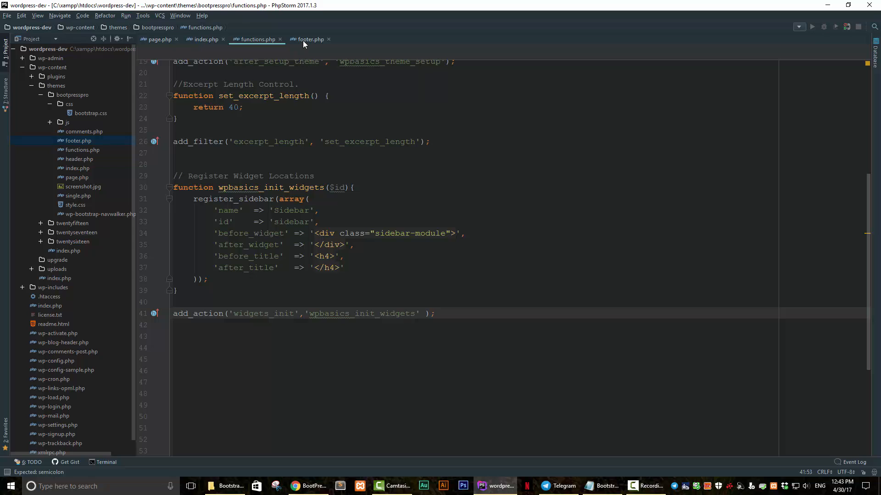
In footer.php delete the hard-coded About, Archives and Elsewhere modules, leaving an empty blog-sidebar div
left_click(308, 39)
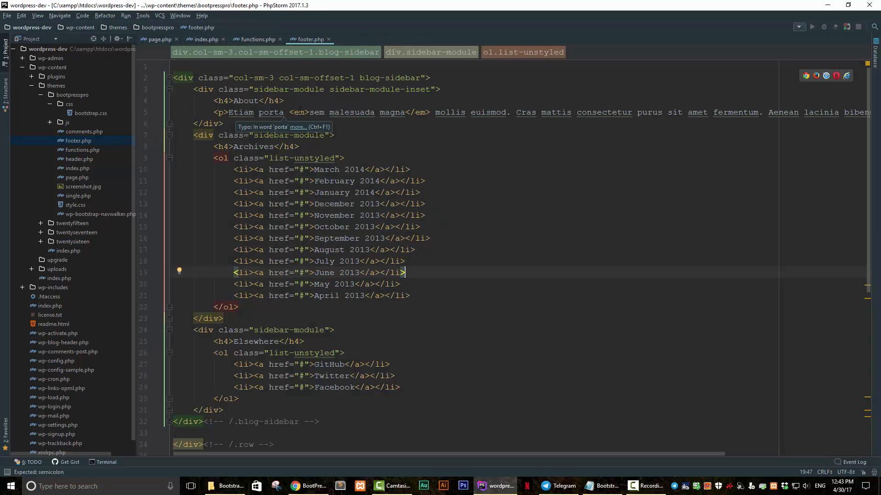
mouse_move(348, 112)
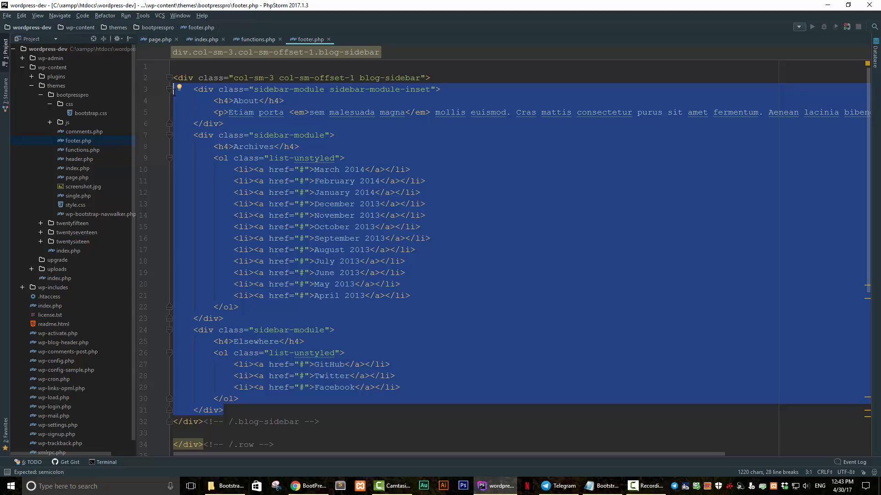
key("Delete")
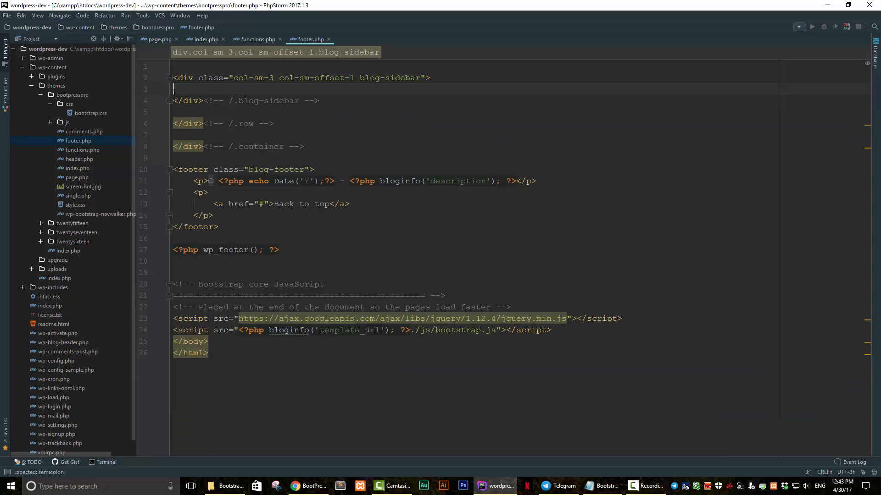
key("Enter")
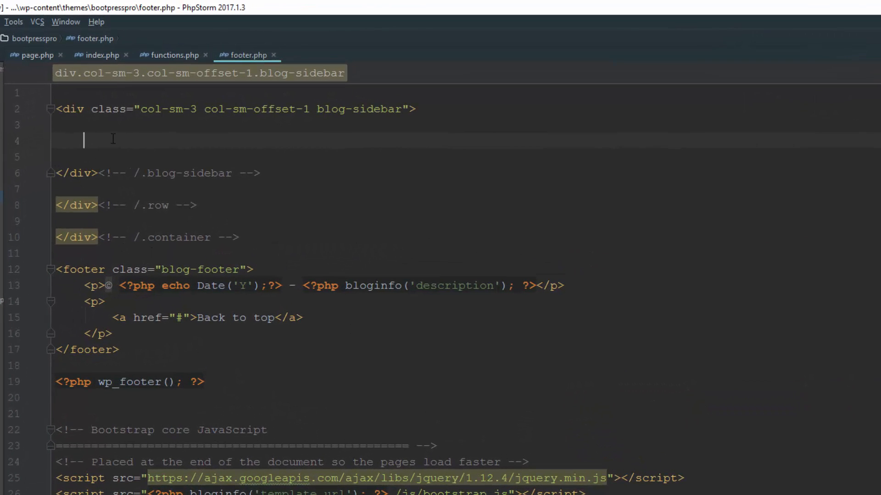
mouse_move(363, 240)
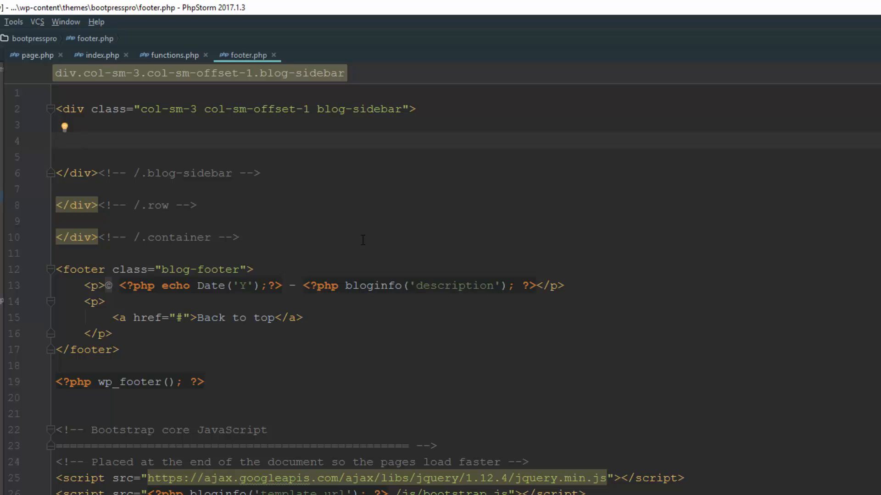
Write <?php if(is_active_sidebar('sidebar')): ?> inside the blog-sidebar div
left_click(83, 140)
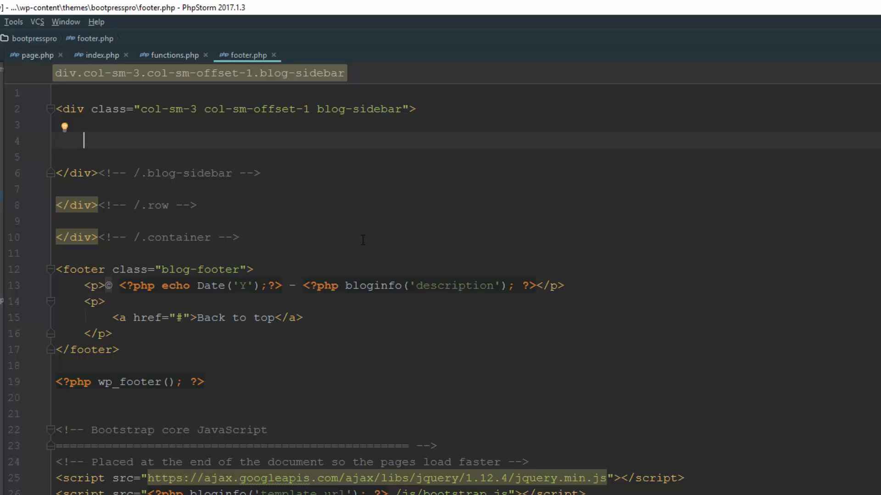
type("php  ?>")
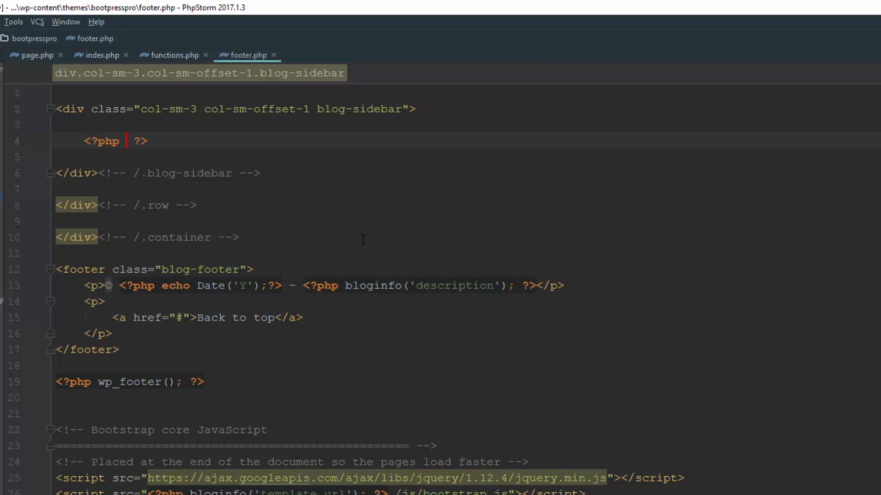
type("if")
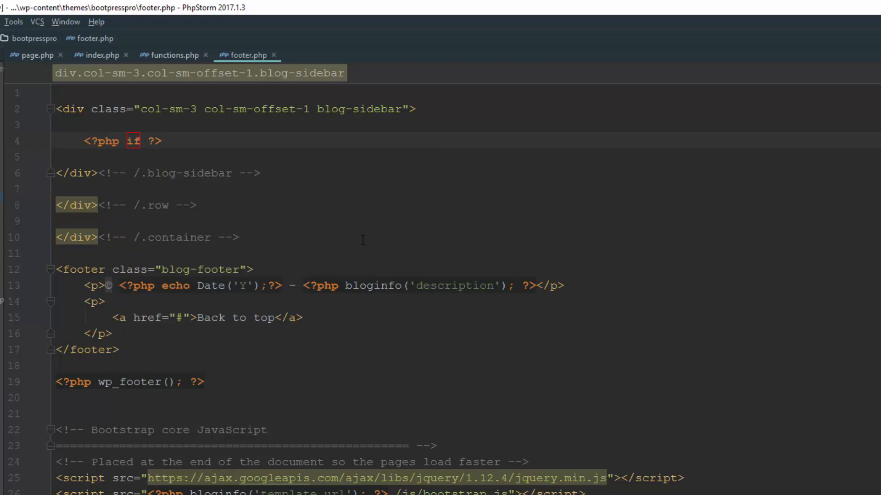
type("(is_active_sidebar(")
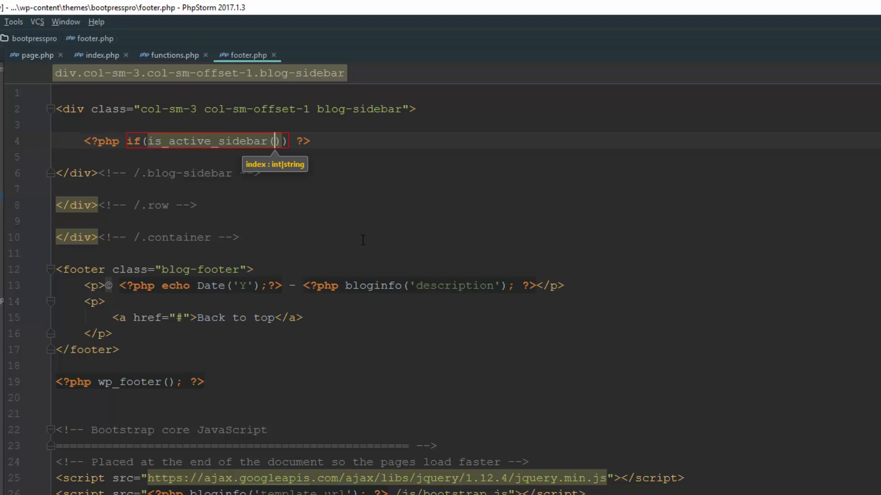
type("'")
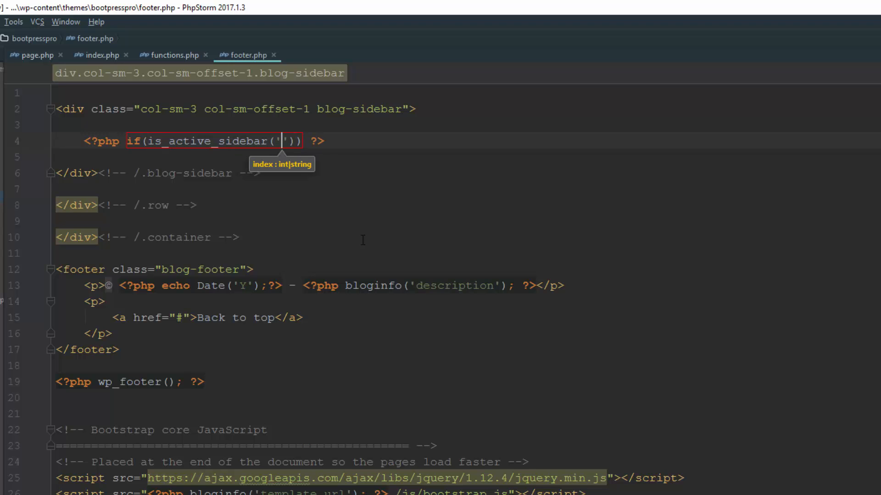
type("sidg")
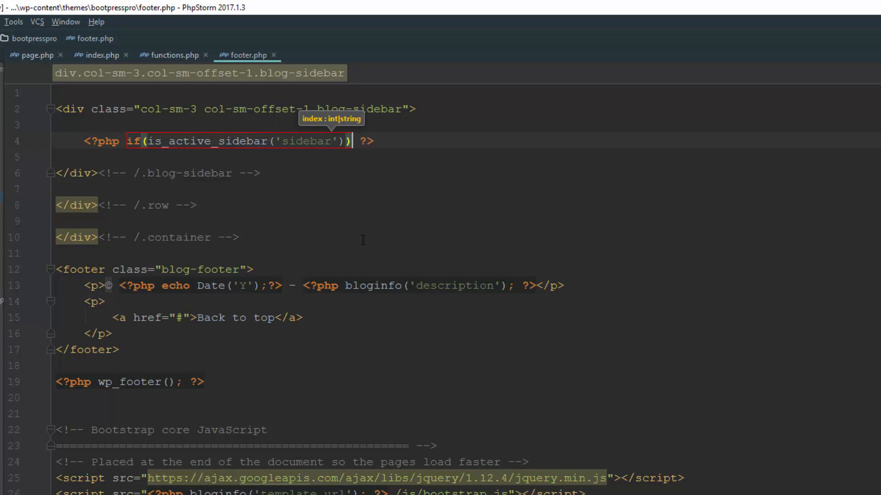
type(":")
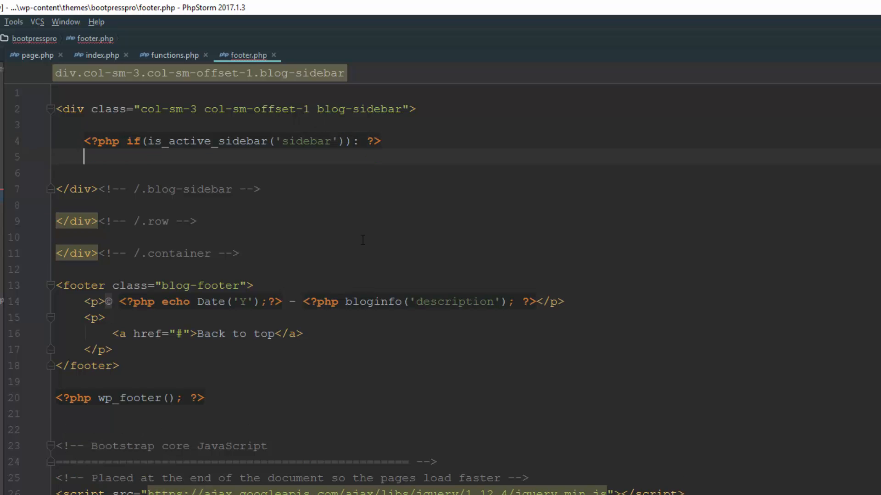
Add <?php dynamic_sidebar('sidebar'); ?> and the closing <?php endif; ?>
type("php  ?>")
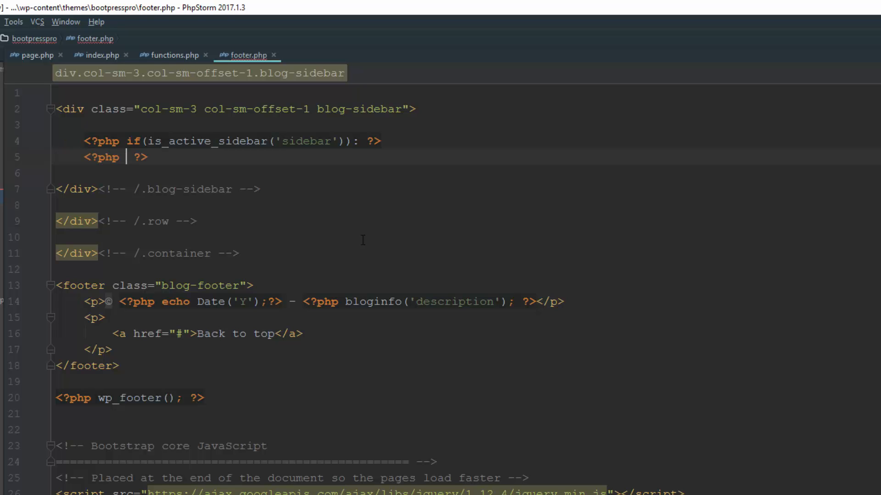
type("dynamic_sidebar()")
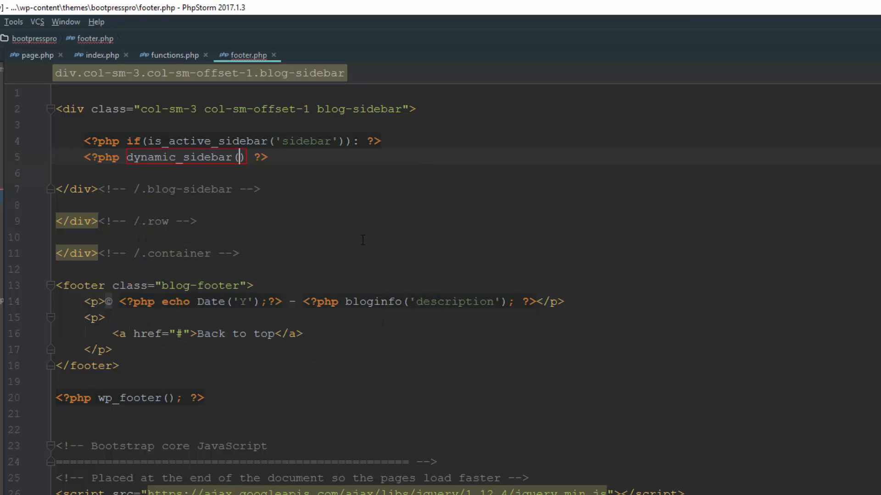
mouse_move(242, 157)
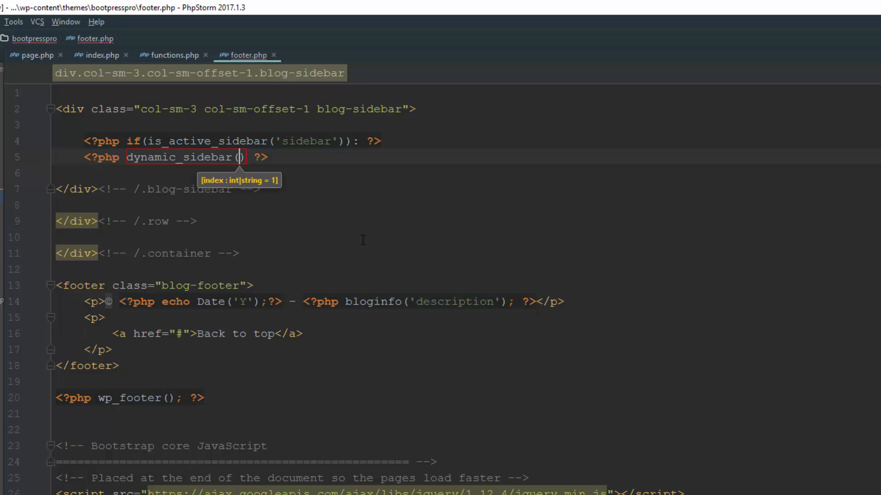
type("'sid'")
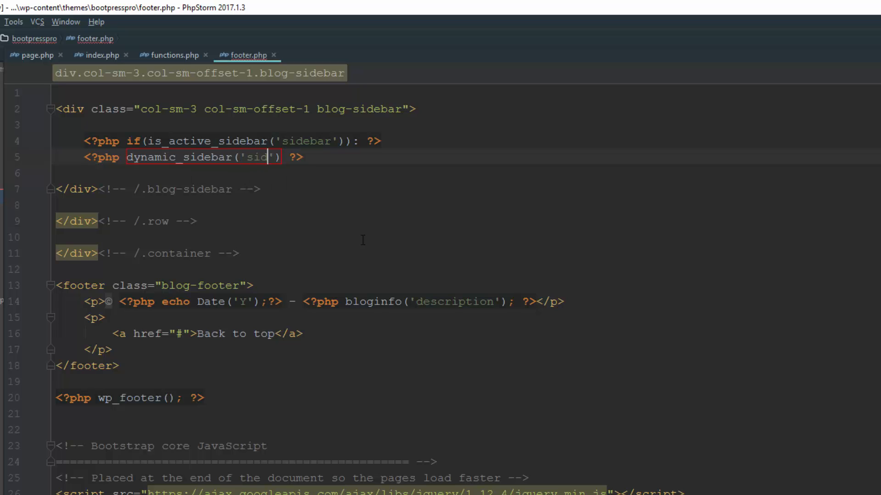
type("ebar")
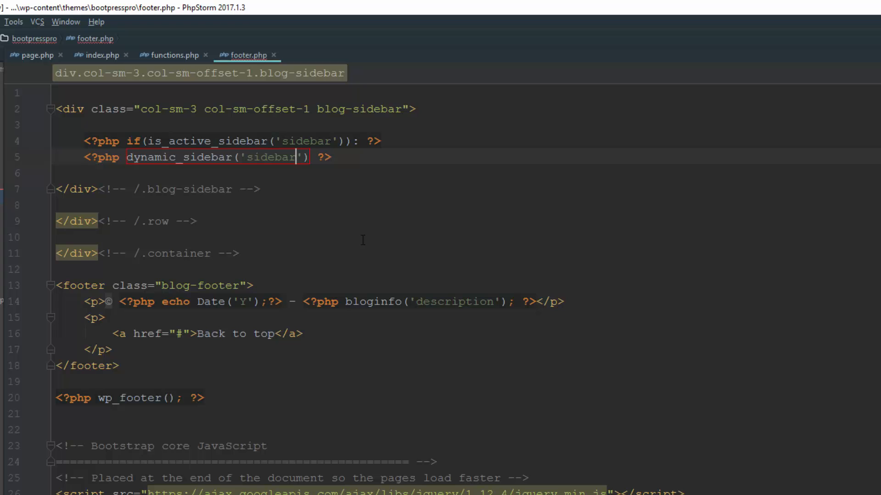
type(";")
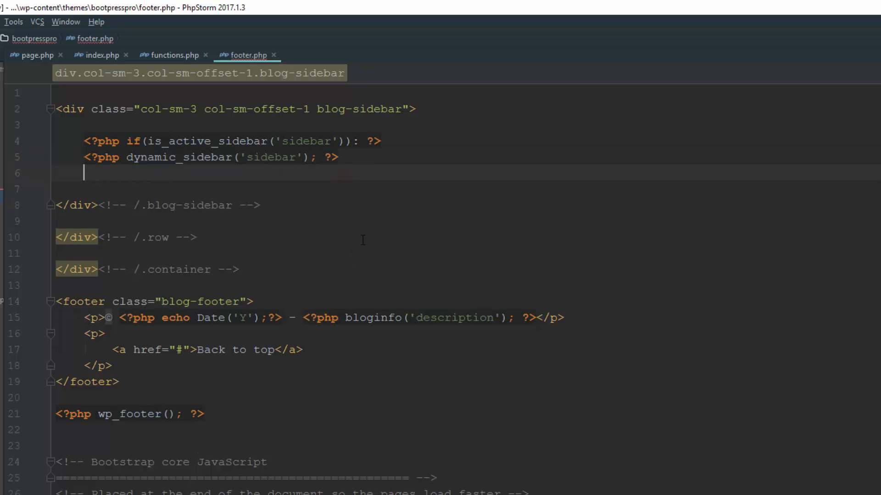
type("php endif; ?>")
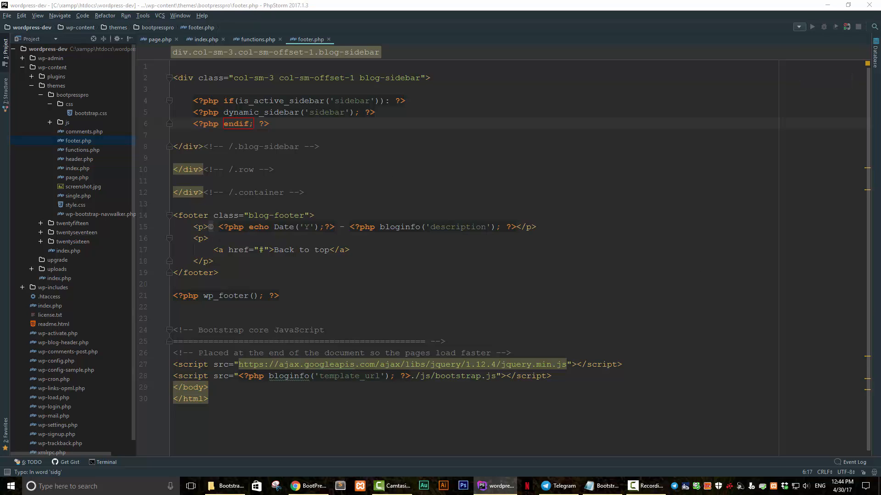
Reload the post in the browser to see the 'This is a widget' text widget in the sidebar
left_click(309, 485)
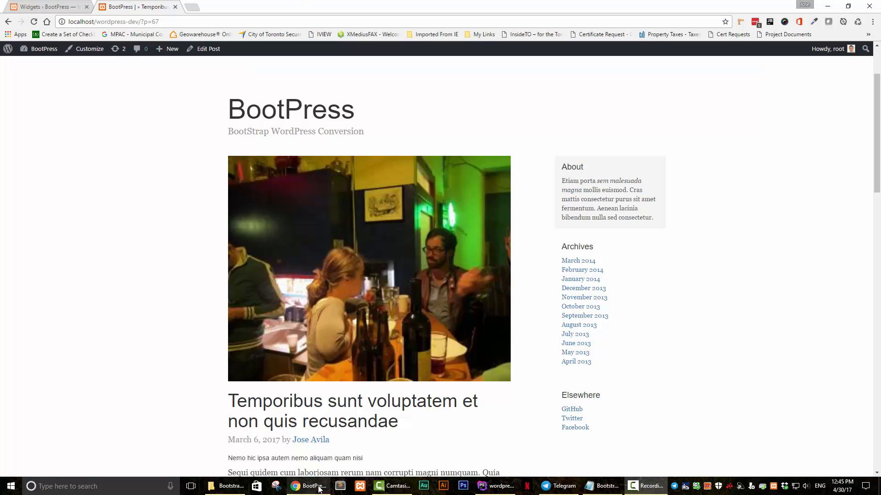
left_click(34, 22)
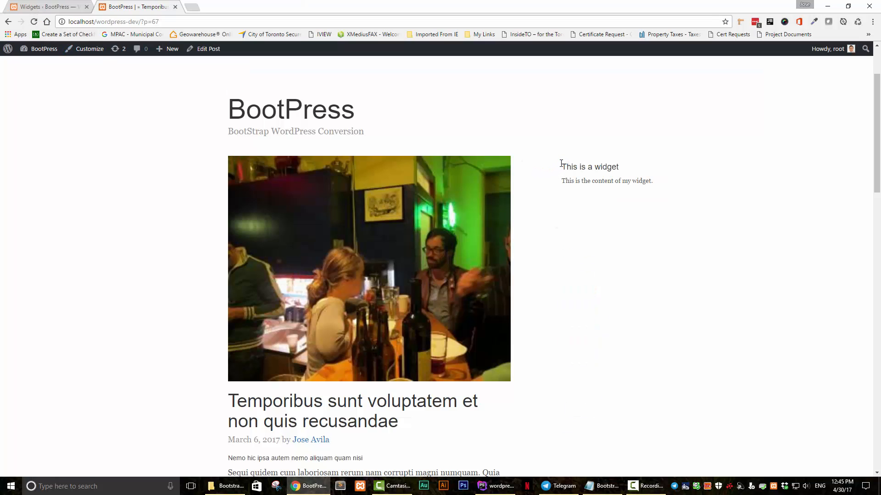
double_click(589, 167)
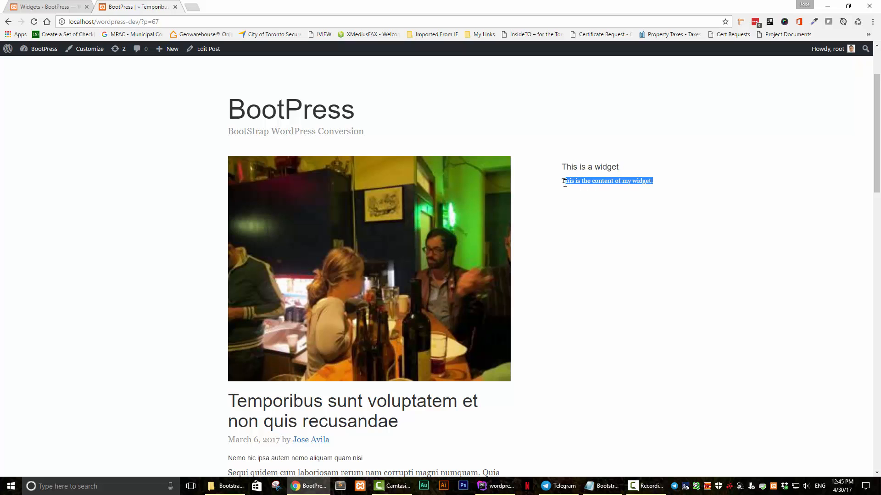
left_click(47, 7)
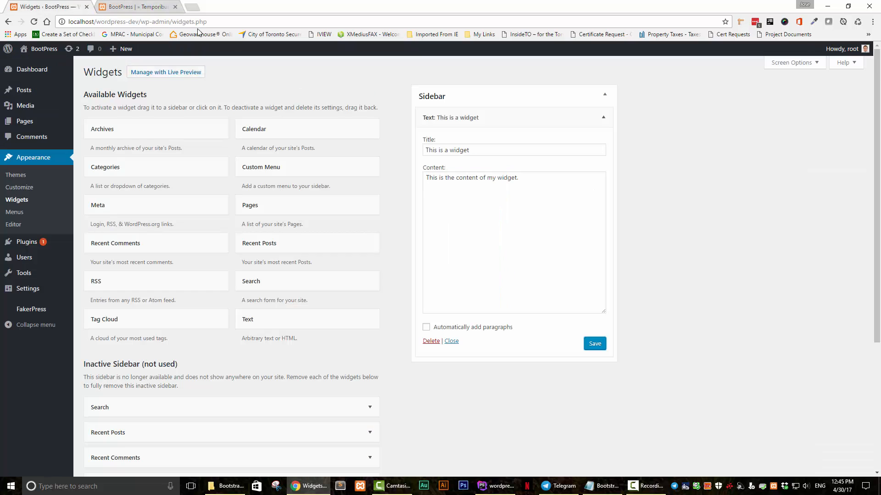
left_click(135, 6)
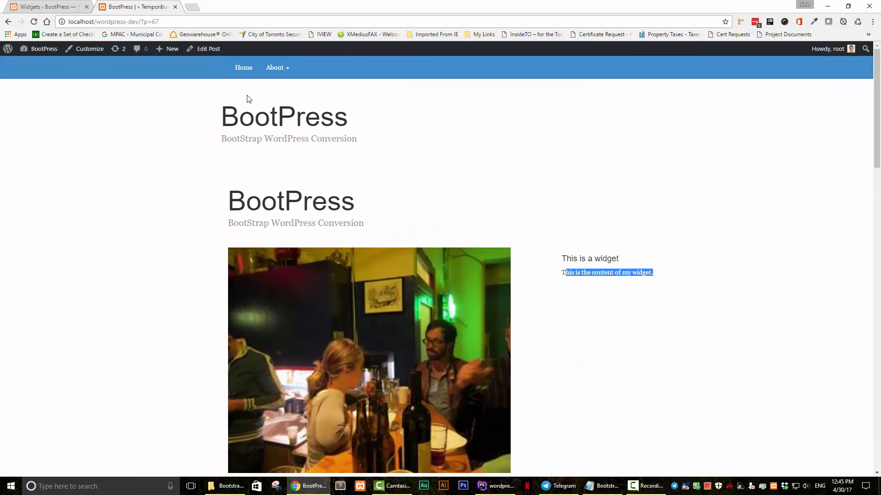
Visit the About page, return Home and open a single blog post, the widget showing on each
left_click(275, 67)
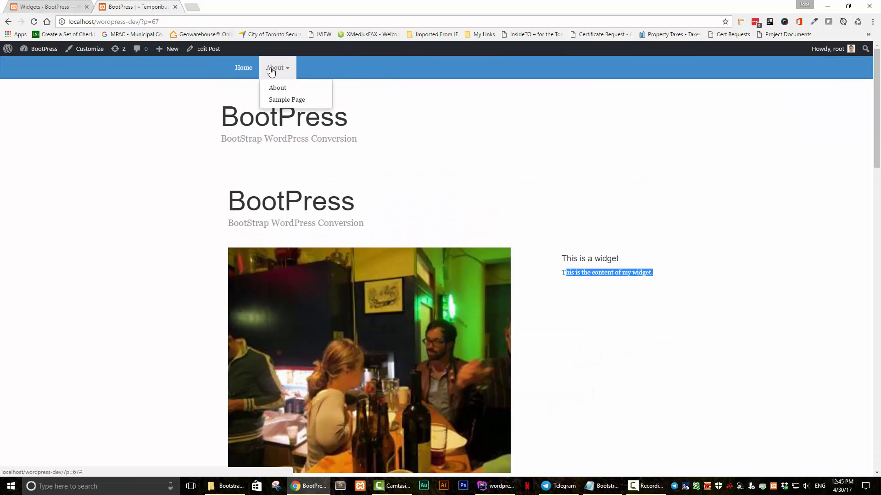
left_click(277, 88)
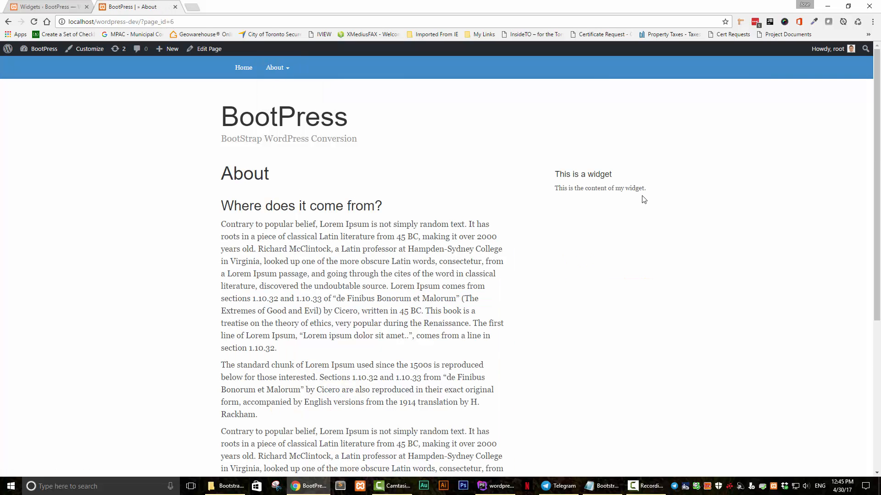
left_click(276, 68)
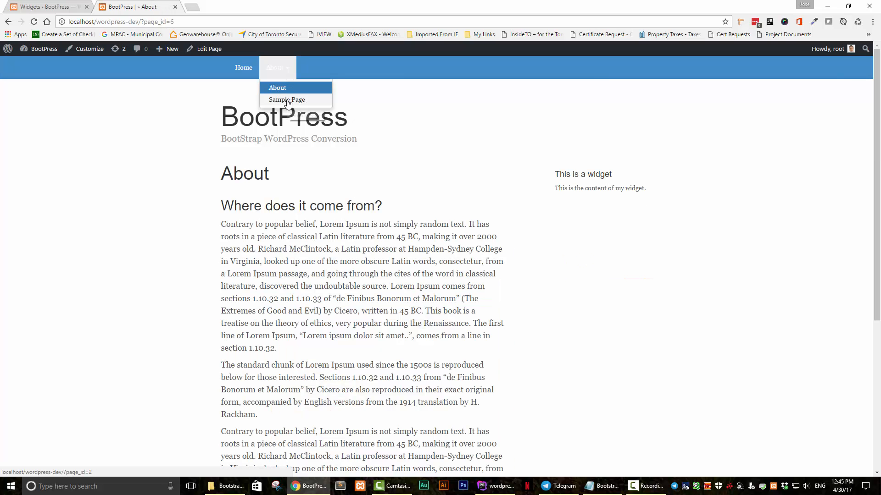
left_click(287, 100)
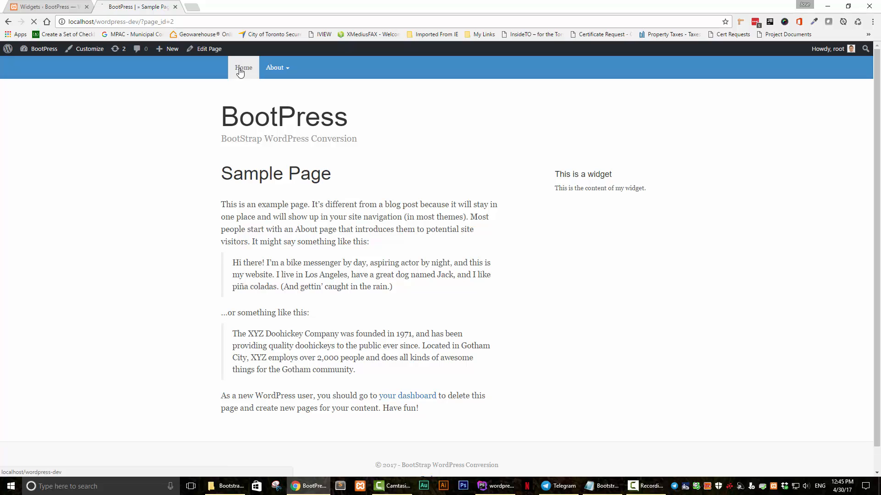
left_click(243, 67)
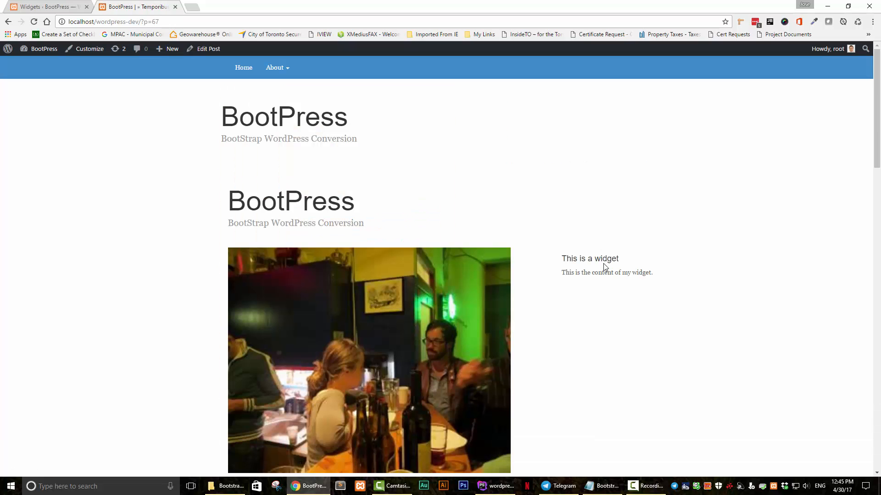
mouse_move(360, 116)
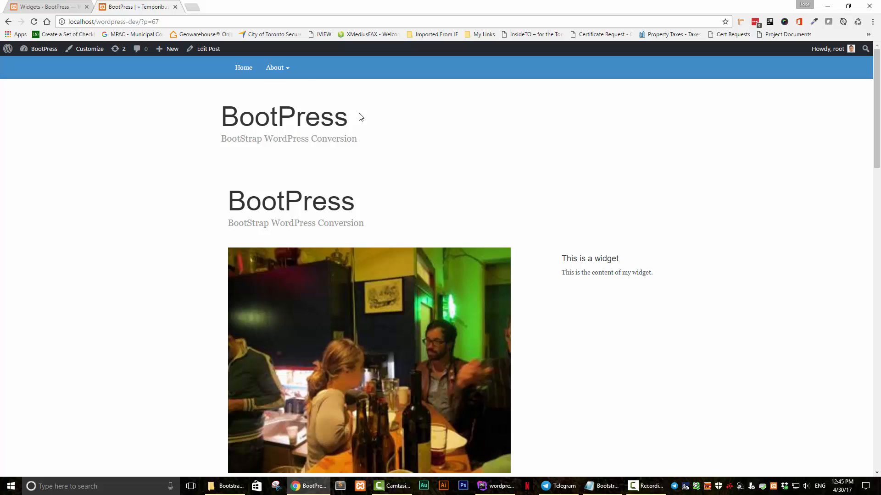
Save the new Calendar widget in the Sidebar and reload the post page to see it
left_click(47, 7)
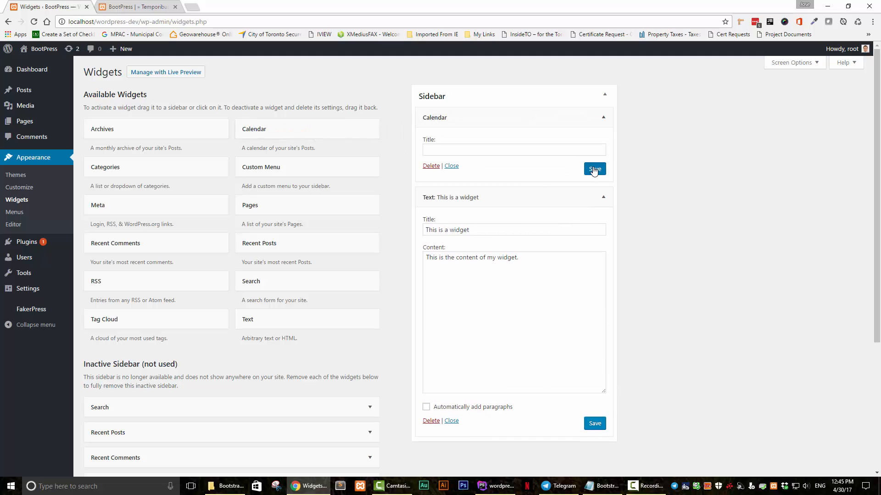
left_click(135, 7)
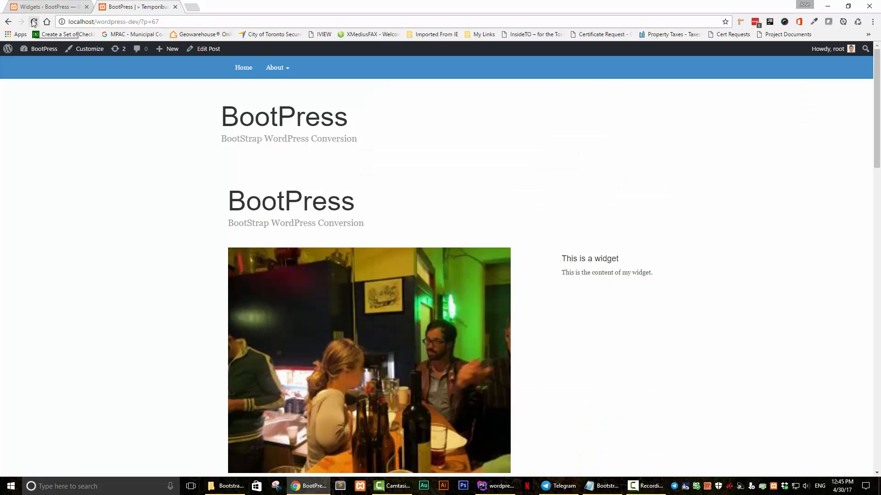
left_click(33, 21)
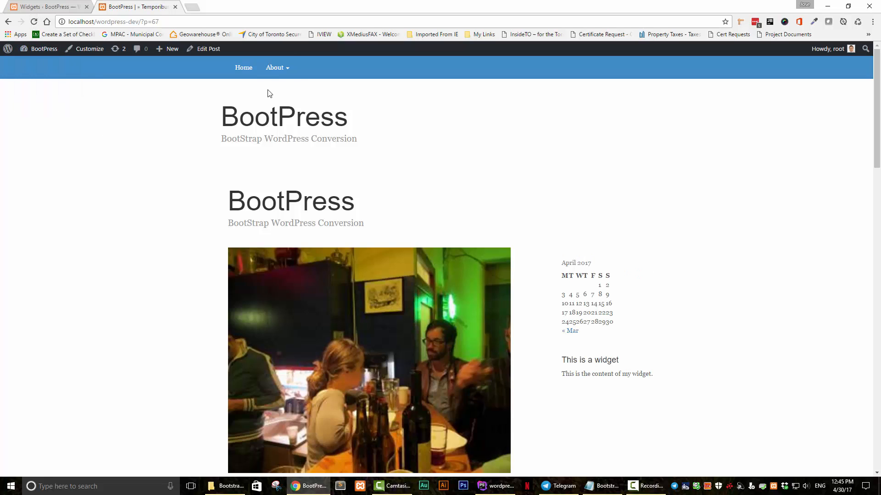
Browse an About page, return to the post, then go back to the widget settings
left_click(275, 67)
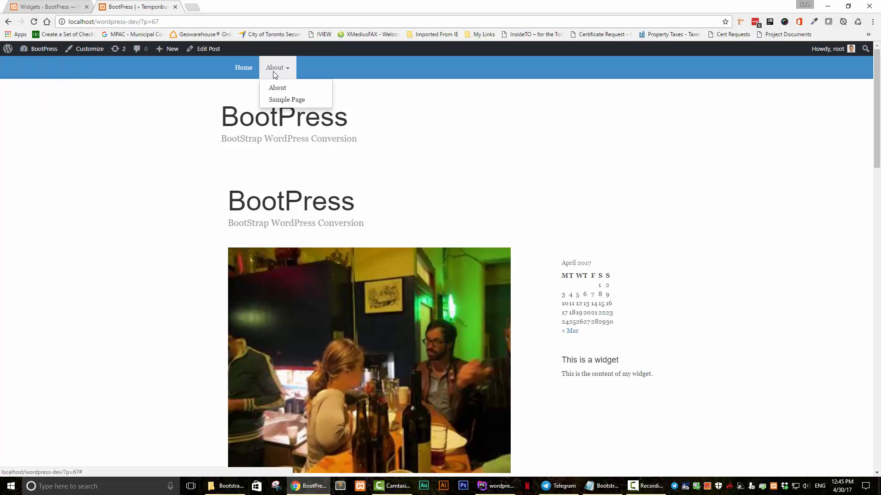
left_click(277, 87)
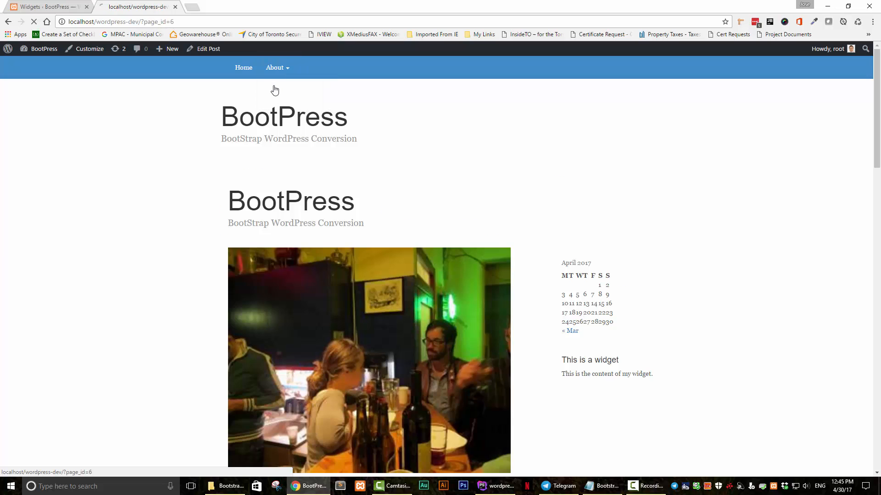
left_click(274, 68)
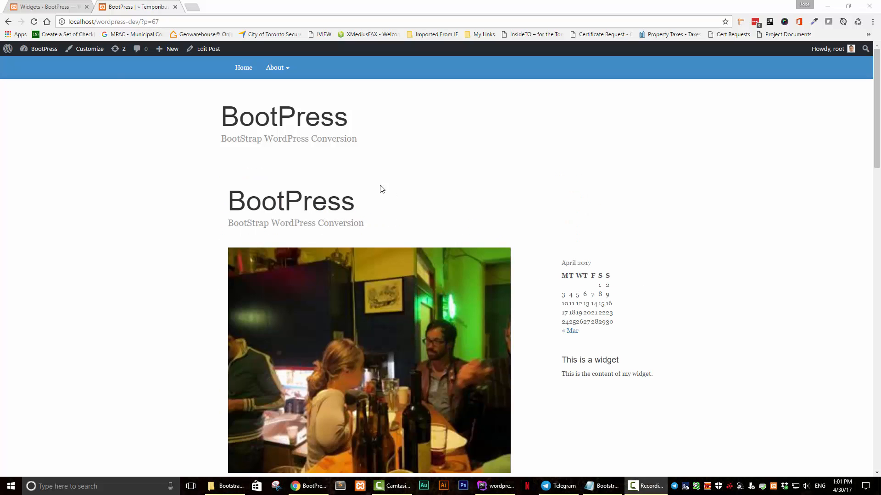
left_click(48, 7)
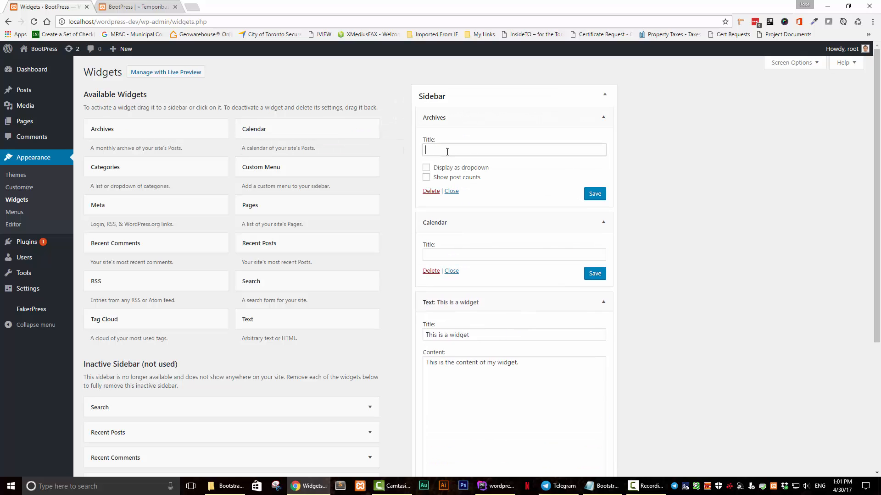
Title the new Archives widget 'Archives' and save it
type("Archives")
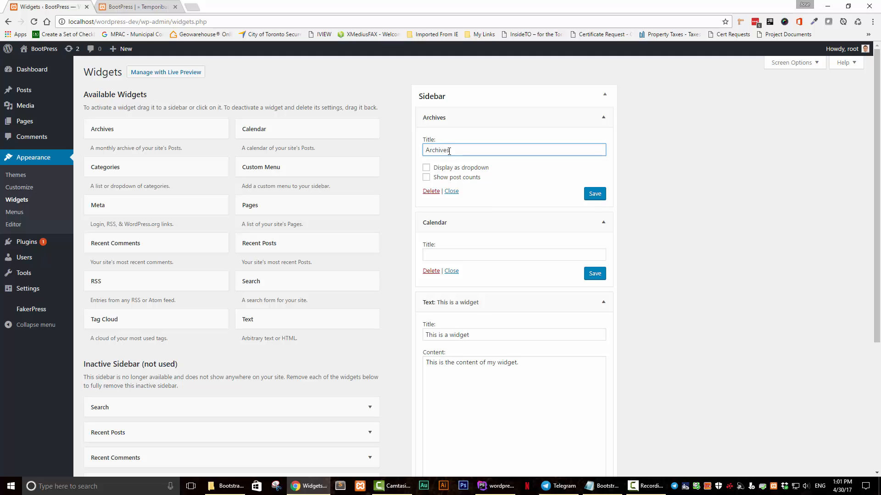
left_click(135, 6)
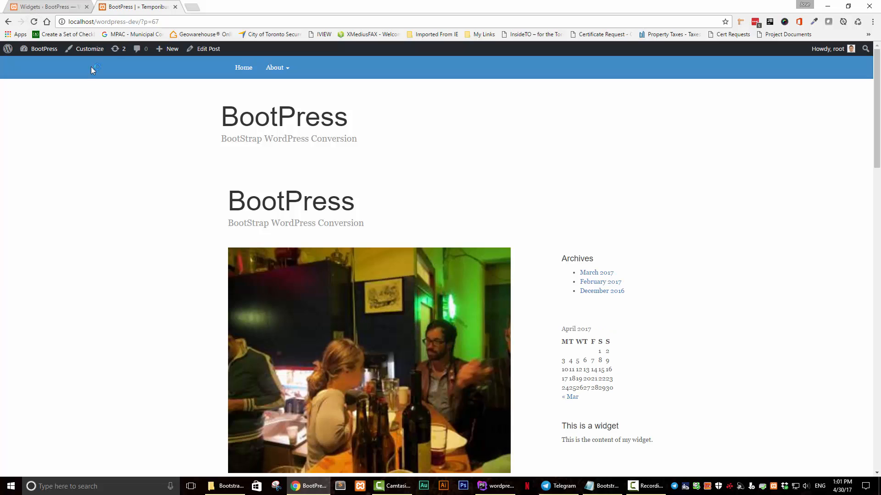
Open the December 2016 archive from the Archives widget and scroll through its posts
scroll("down", 3)
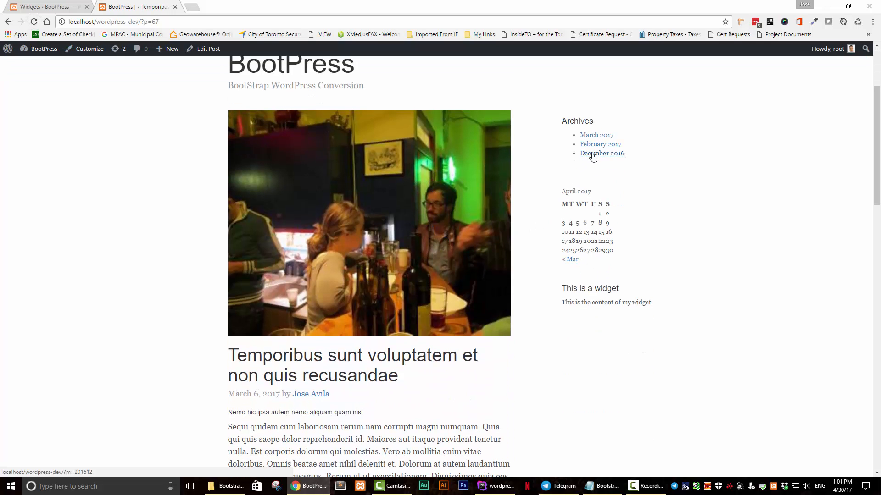
left_click(601, 153)
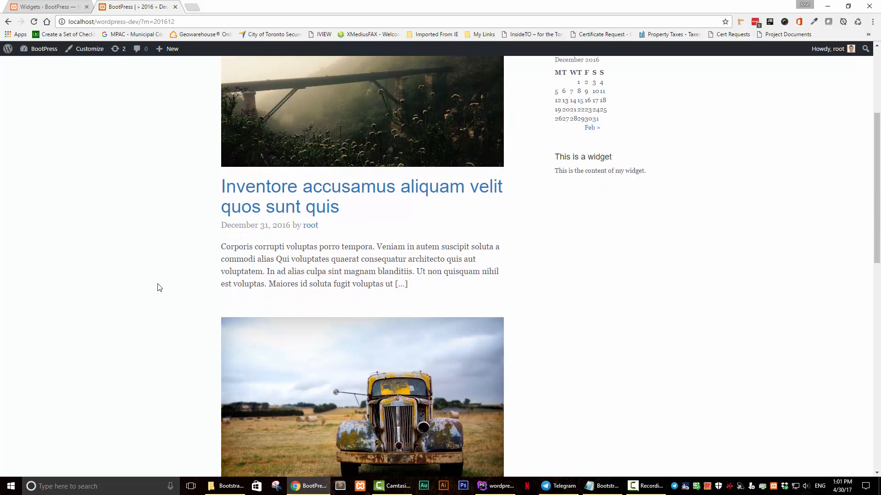
scroll("down", 3)
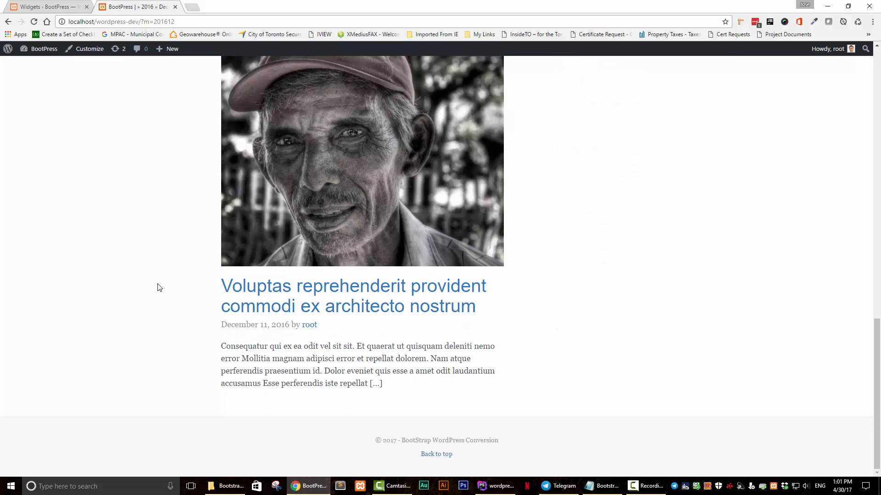
scroll("up", 3)
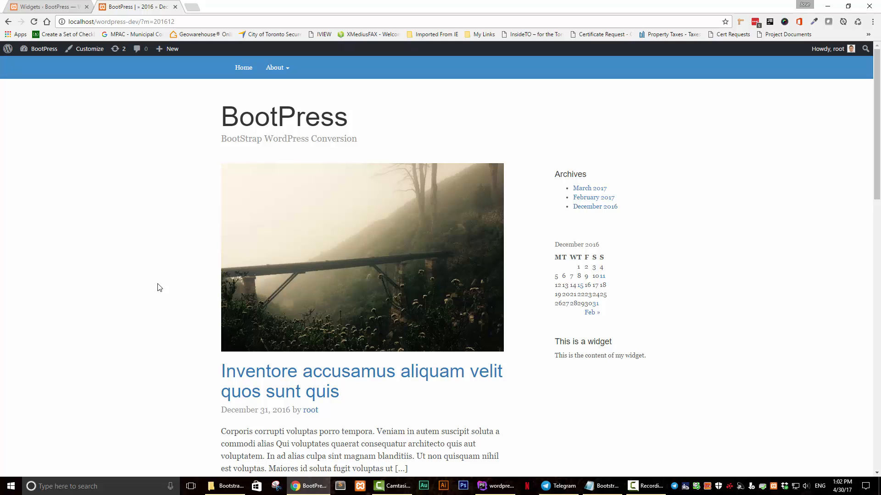
mouse_move(150, 289)
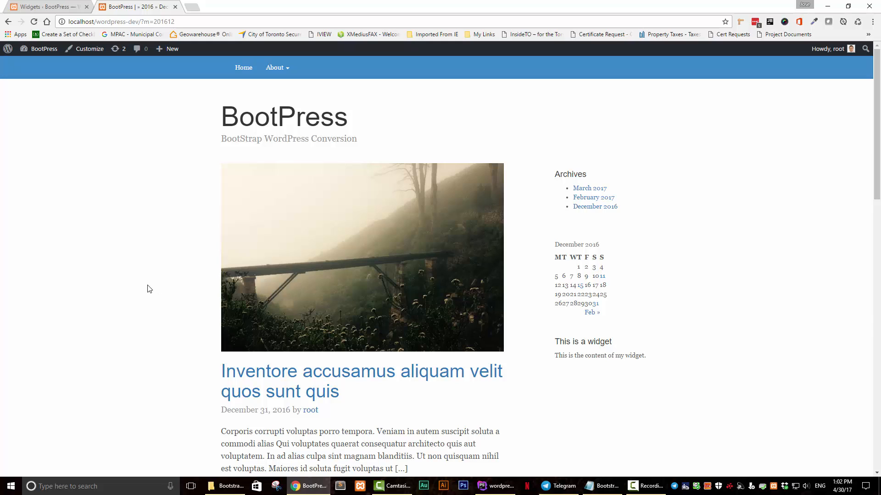
scroll("down", 3)
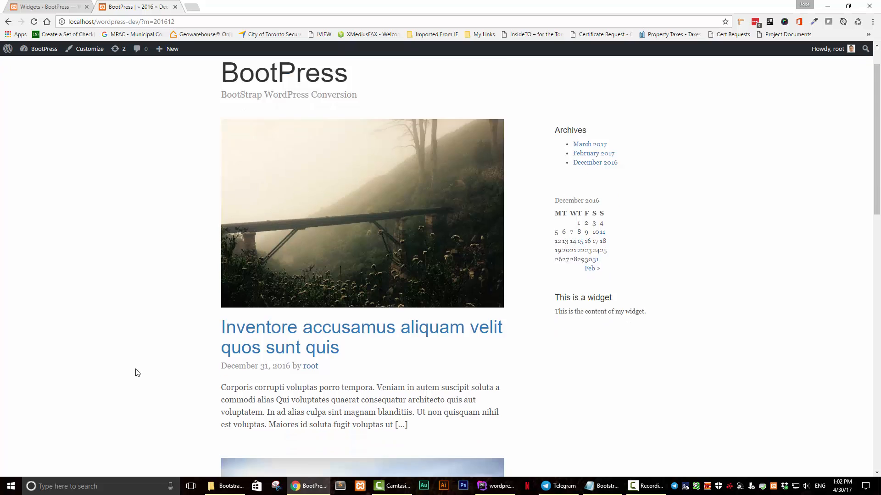
scroll("down", 3)
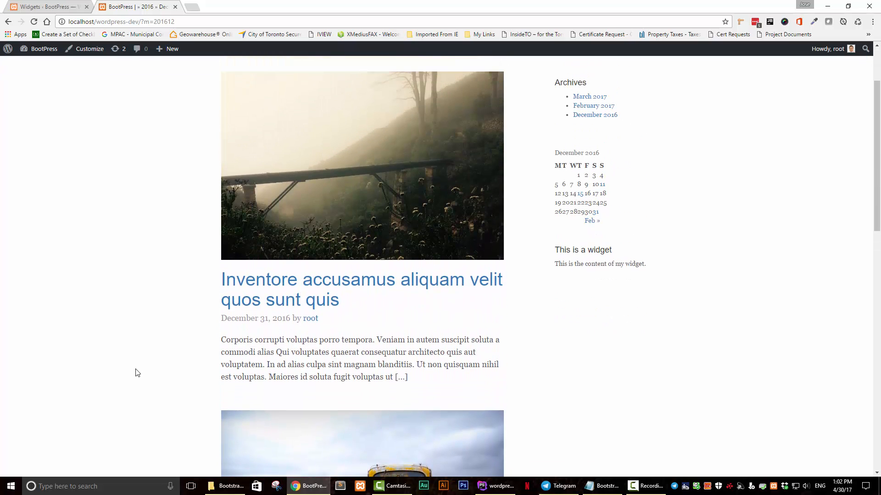
mouse_move(298, 300)
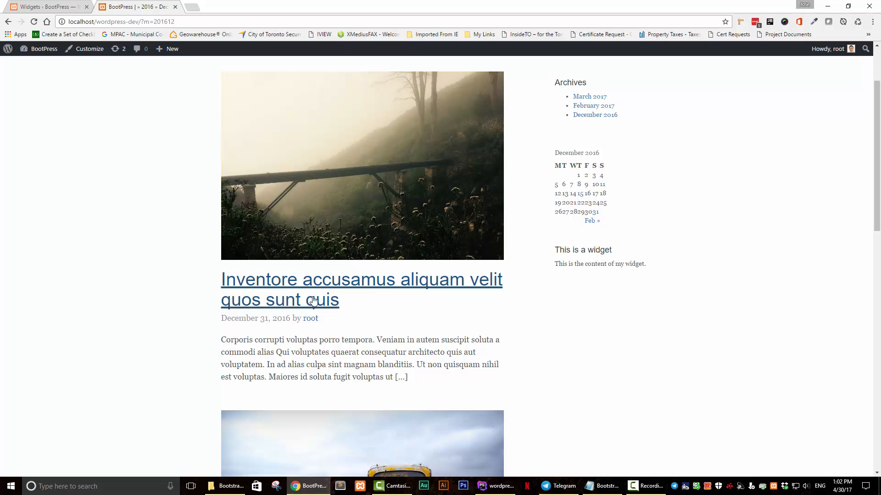
mouse_move(245, 301)
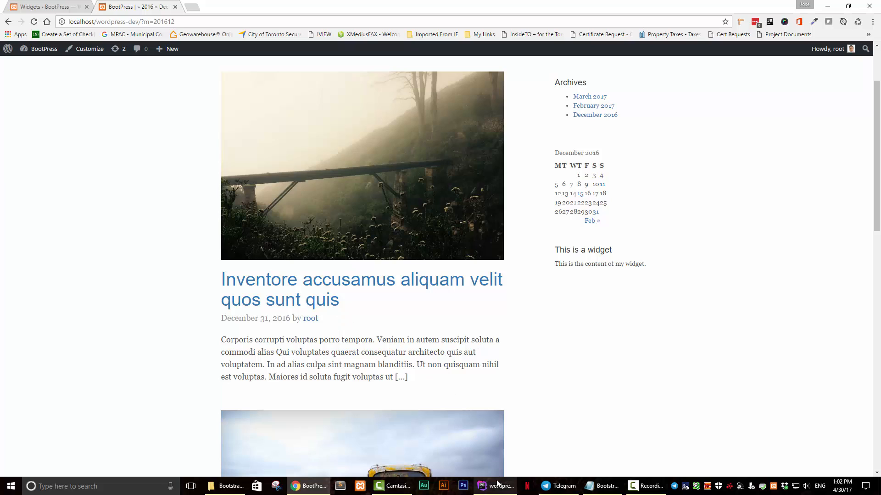
mouse_move(496, 485)
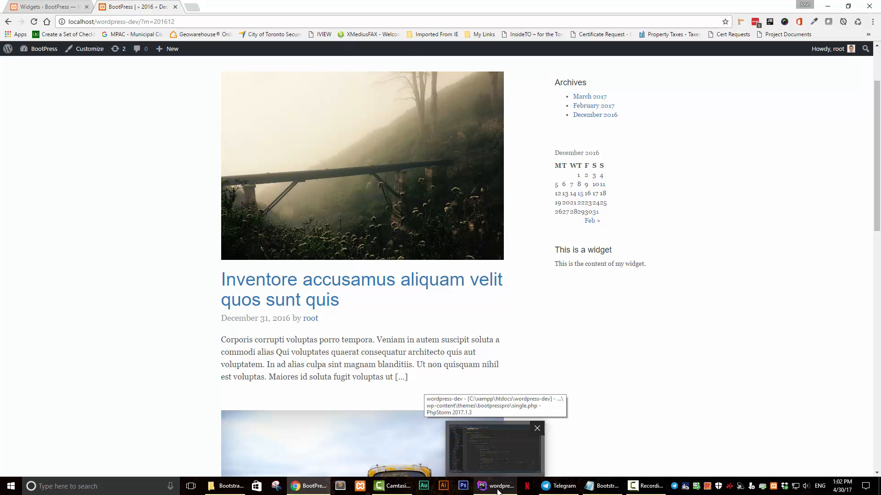
Create a new archive.php file in the bootpresspro theme folder
left_click(495, 448)
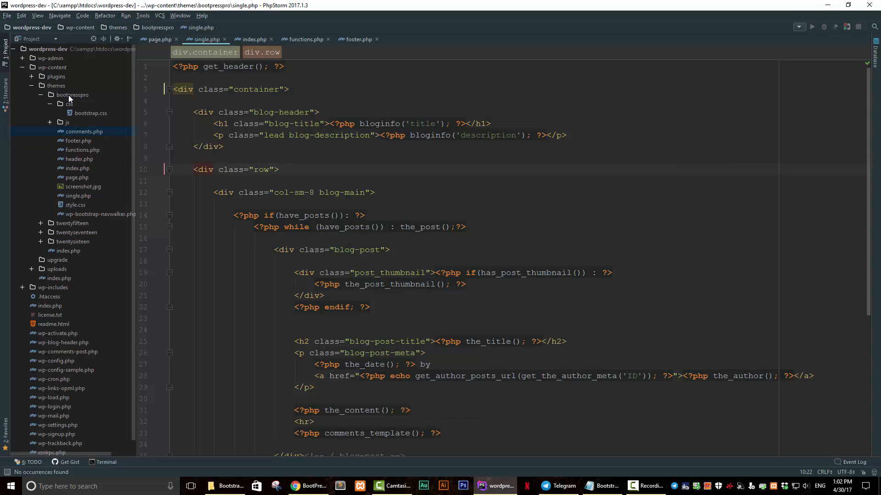
right_click(72, 95)
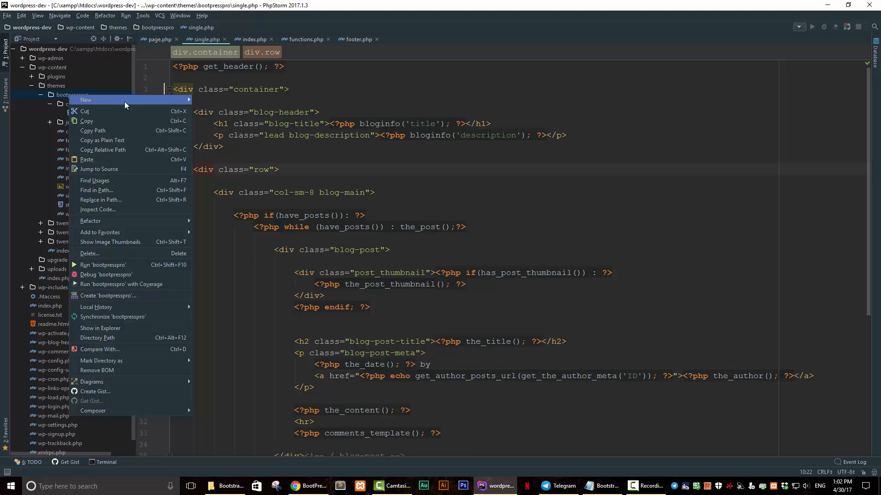
left_click(85, 100)
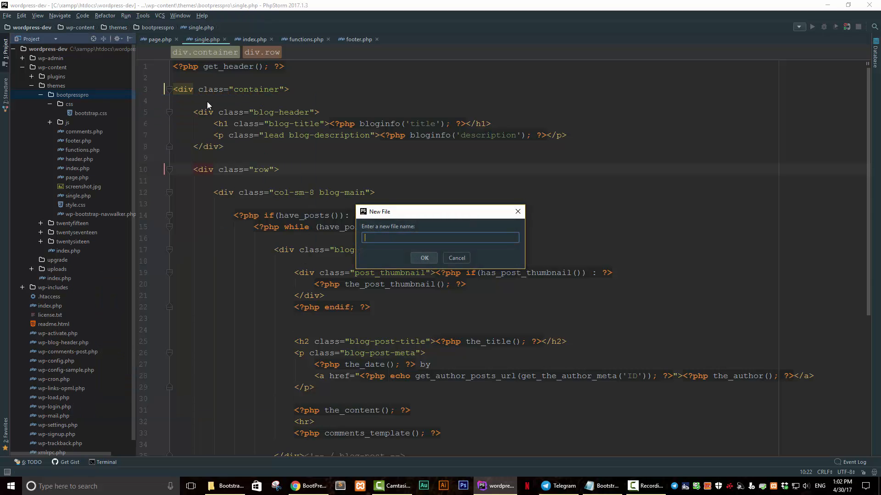
type("archive.php")
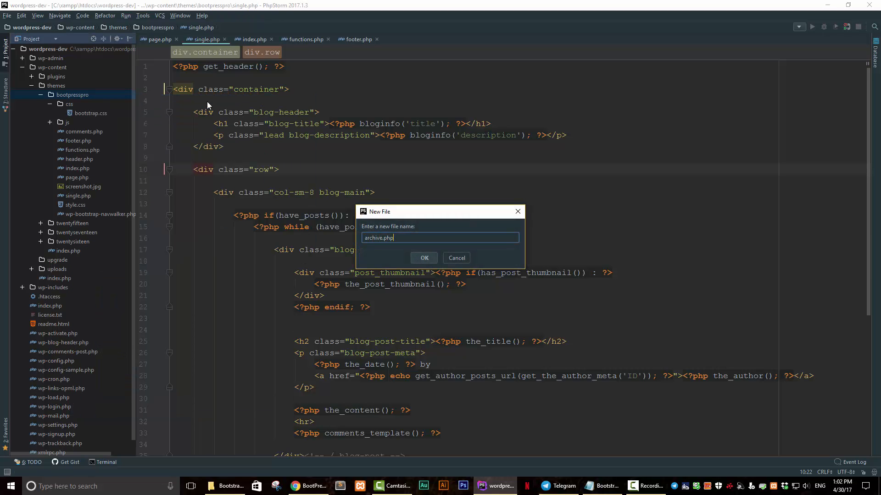
left_click(423, 258)
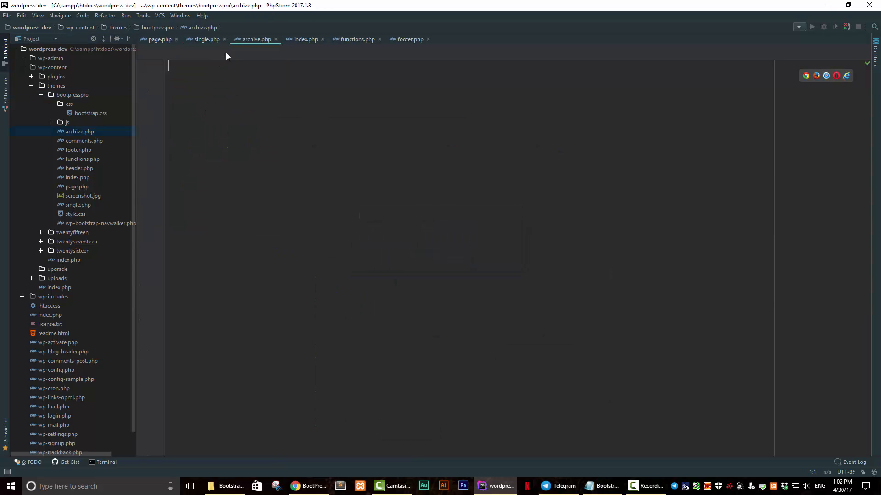
Copy the posts loop with header and footer calls from index.php into archive.php
left_click(305, 40)
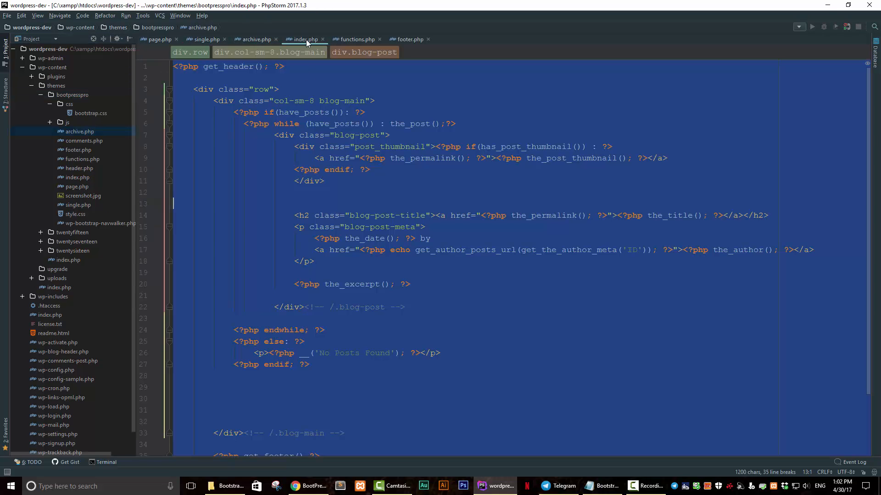
left_click(395, 216)
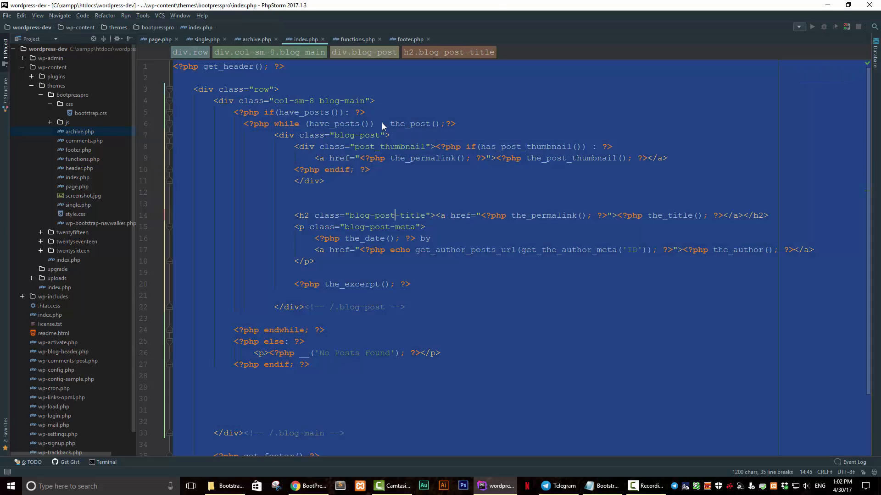
left_click(254, 40)
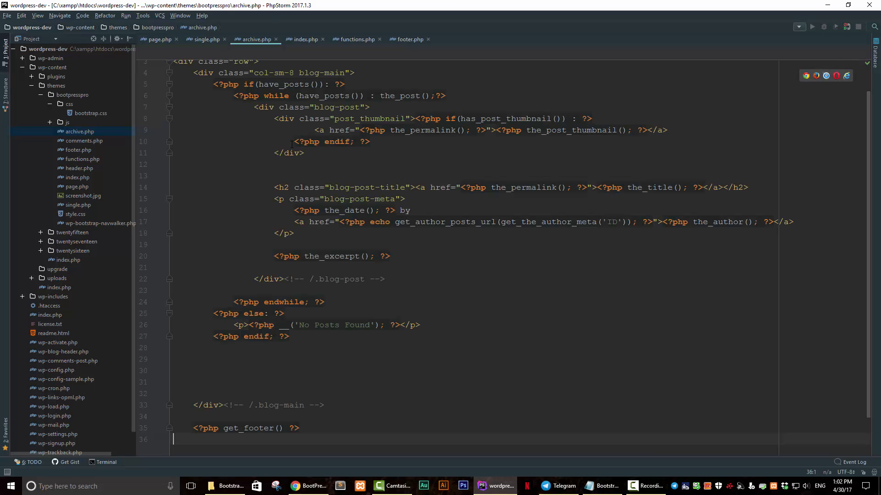
key("alt+tab")
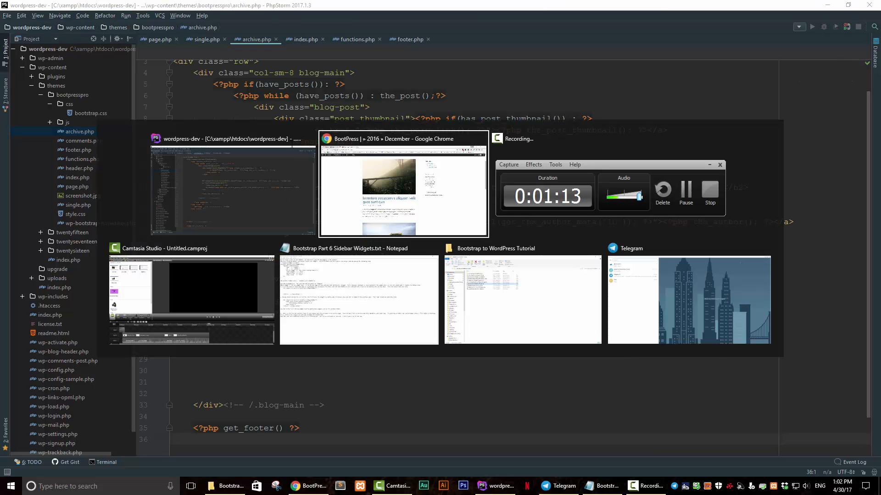
Reload the December 2016 archive in Chrome and scroll down through the posts
left_click(402, 185)
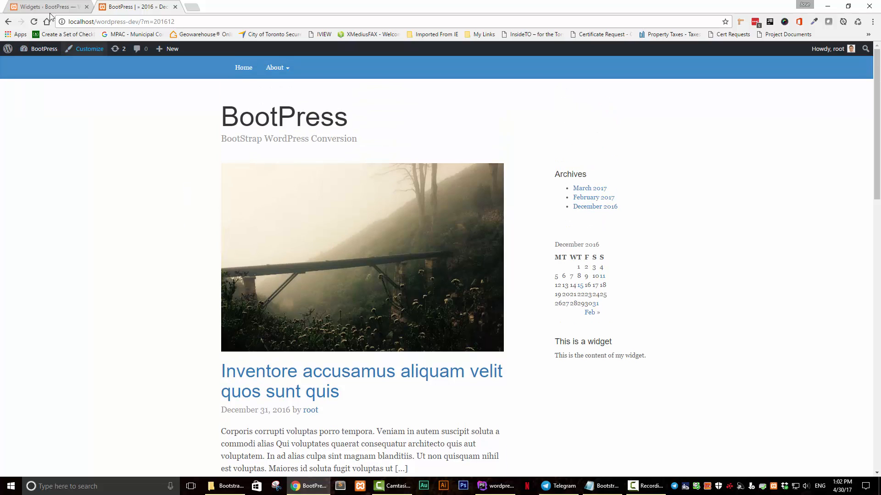
left_click(33, 21)
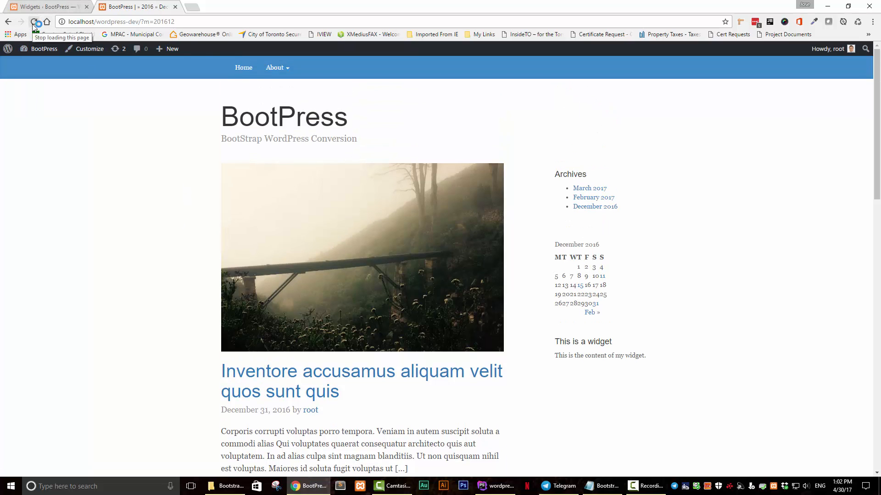
scroll("down", 3)
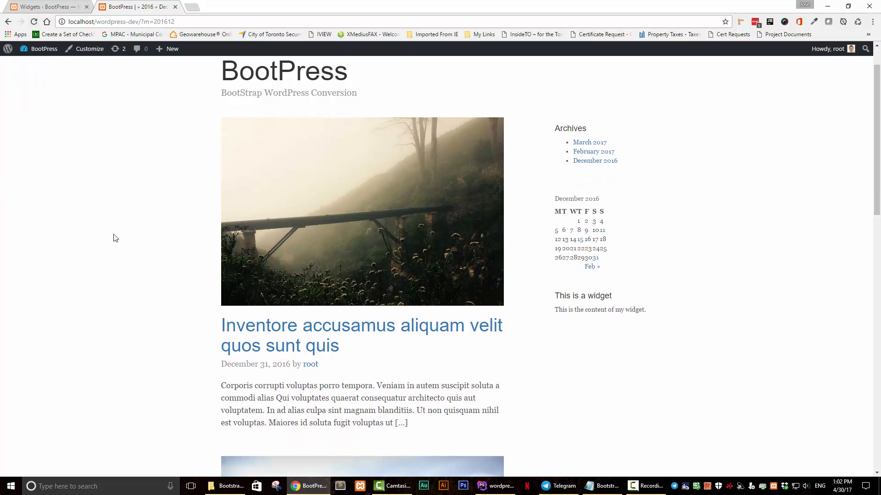
scroll("down", 3)
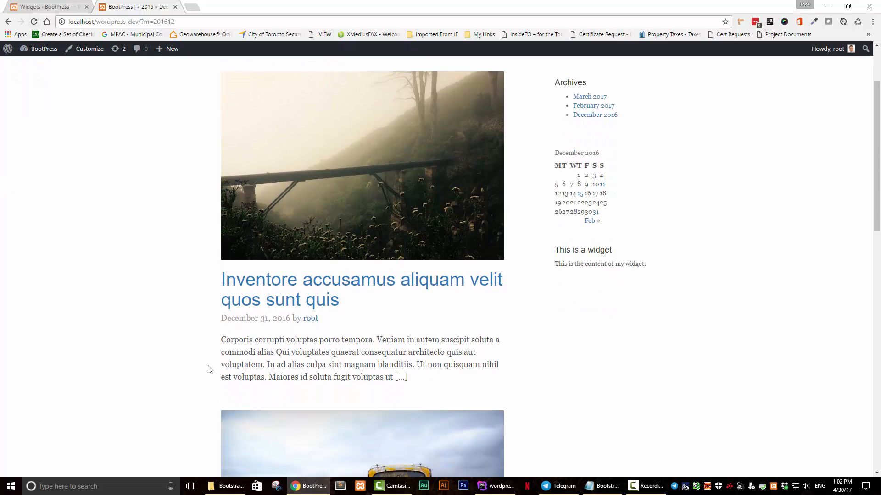
mouse_move(204, 196)
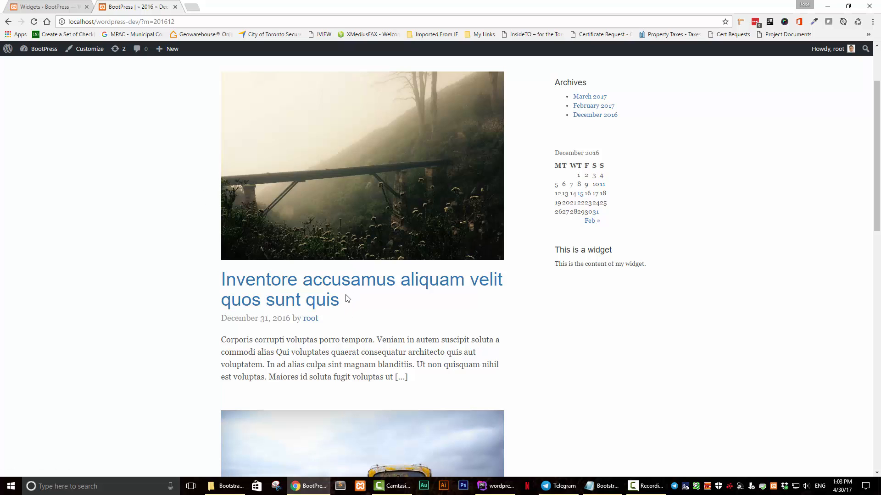
Delete the the_excerpt() line and the post_thumbnail div from the archive.php loop
left_click(496, 486)
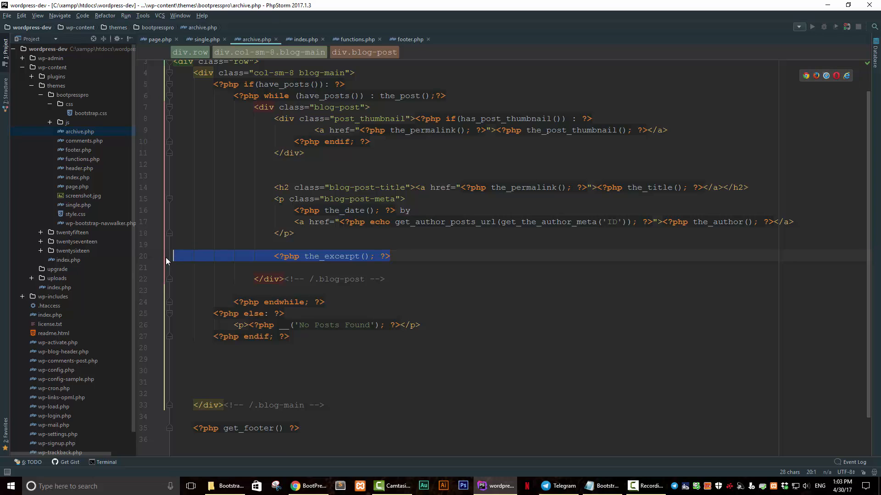
key("Delete")
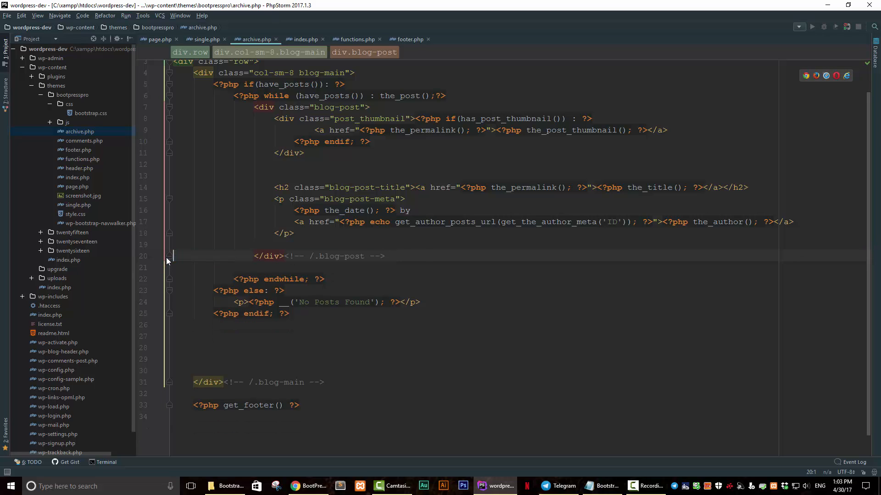
scroll("up", 3)
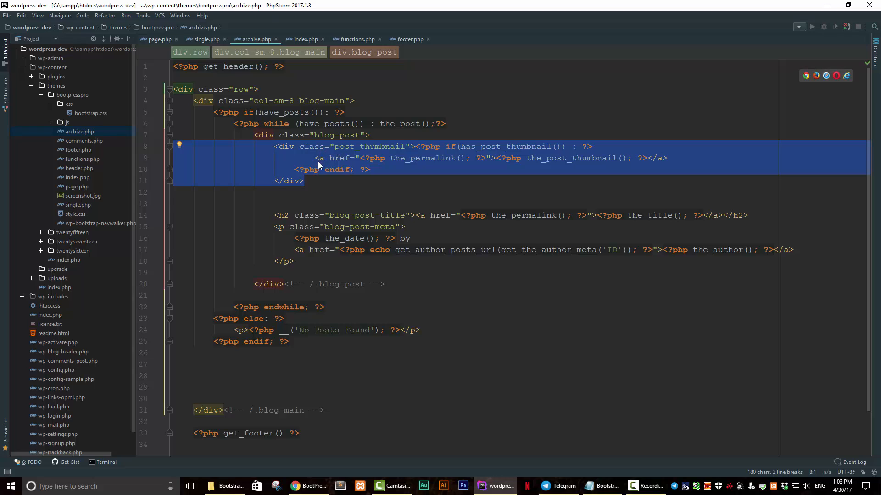
key("Delete")
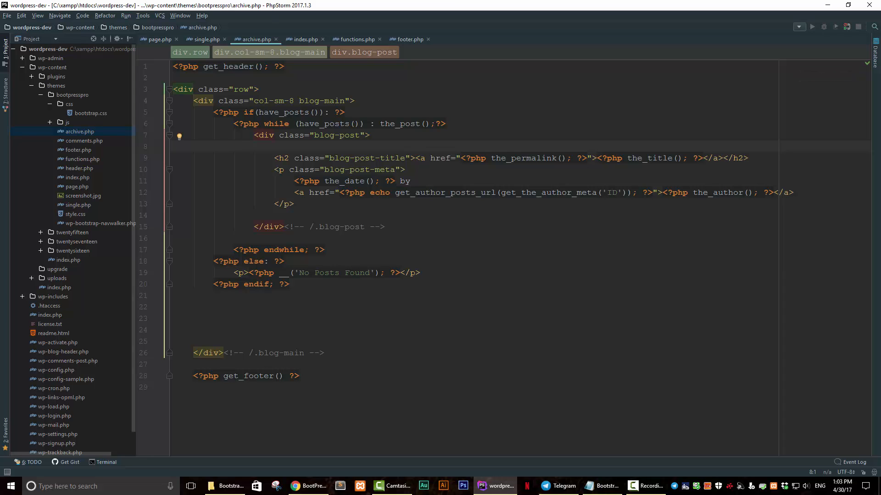
key("alt+tab")
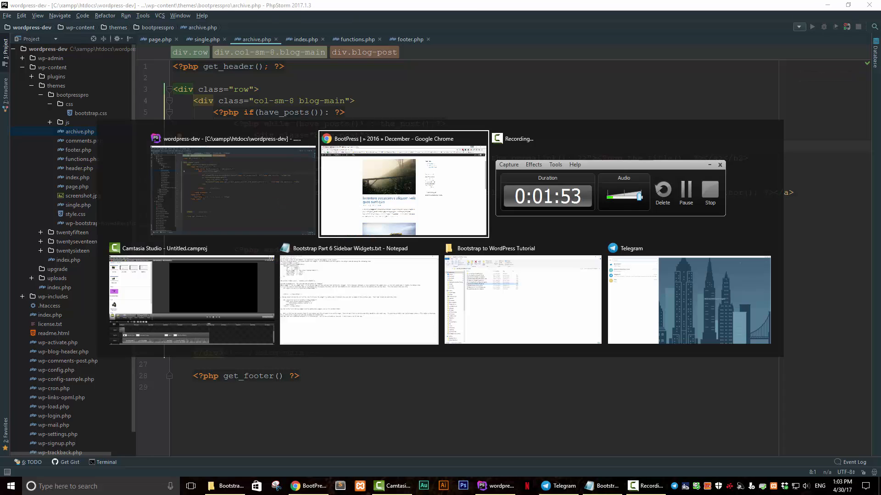
Check the February and March 2017 title-only archives, then open the March 2017 post
left_click(403, 185)
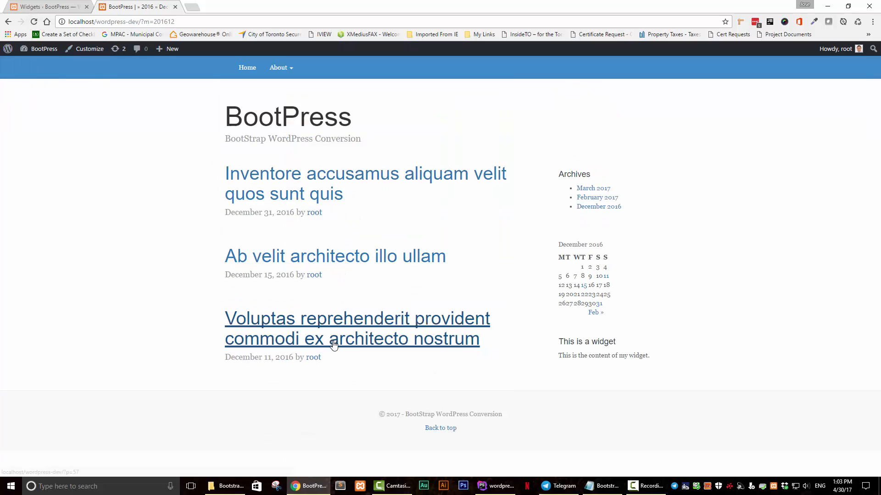
mouse_move(597, 197)
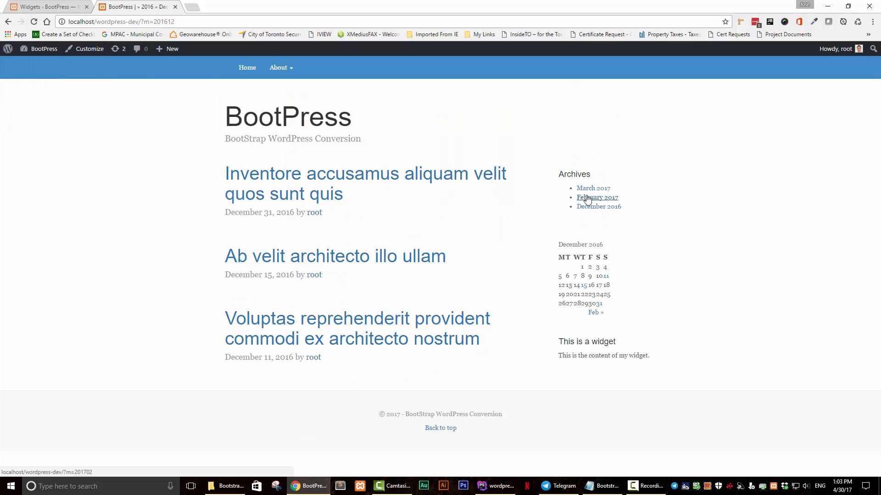
left_click(597, 197)
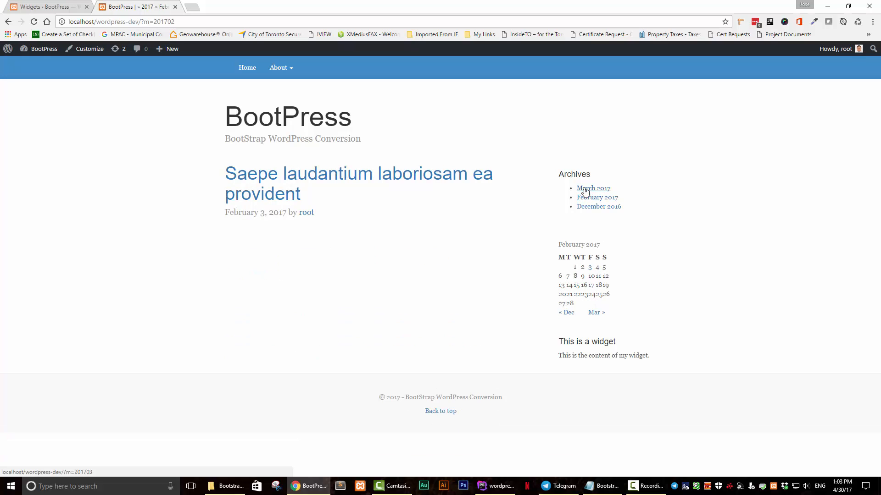
left_click(592, 188)
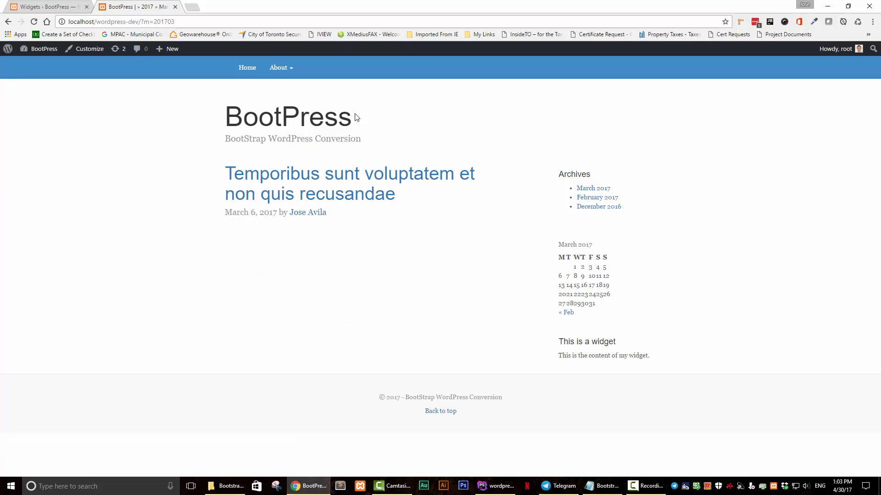
left_click(247, 67)
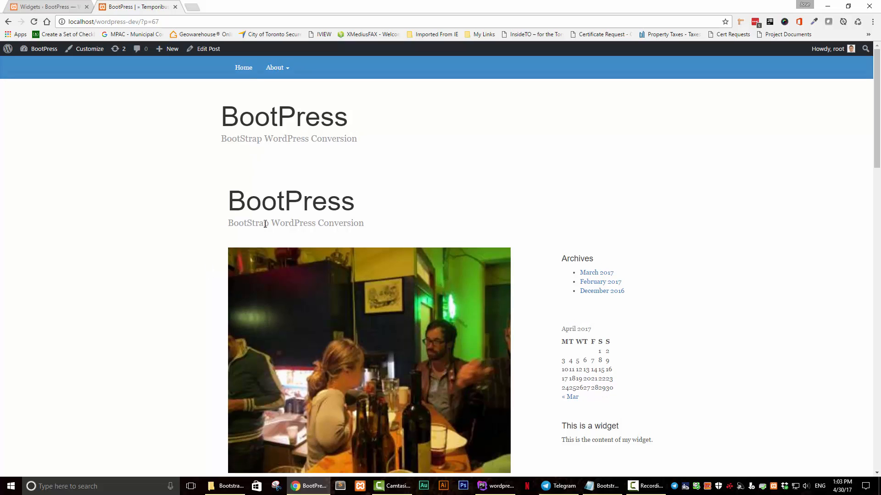
mouse_move(227, 219)
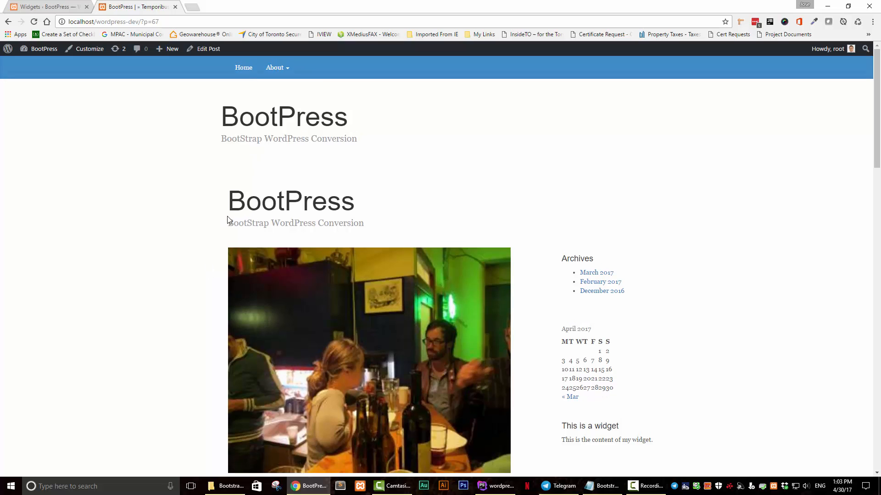
key("alt+tab")
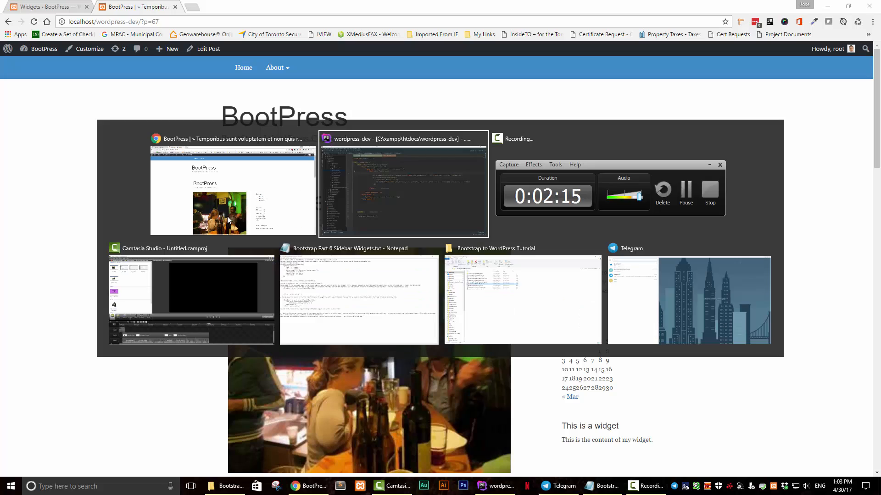
Delete the duplicate div.blog-header title and tagline block from single.php
left_click(402, 186)
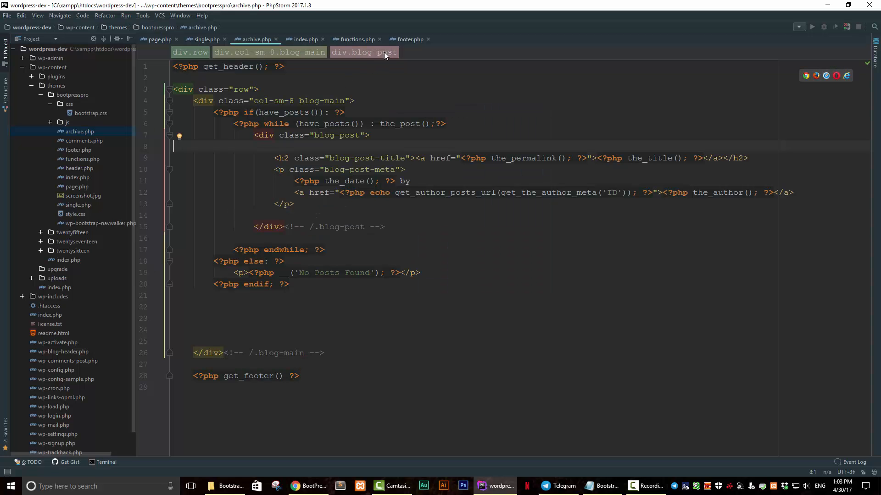
left_click(206, 40)
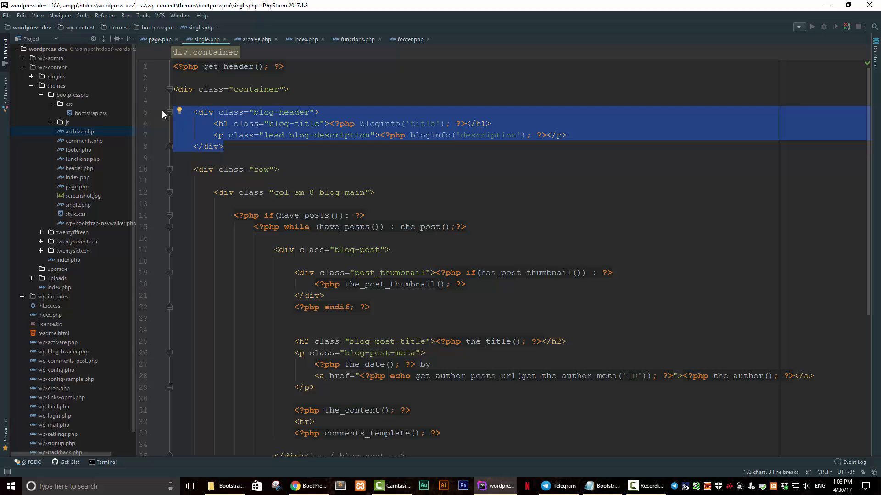
key("Delete")
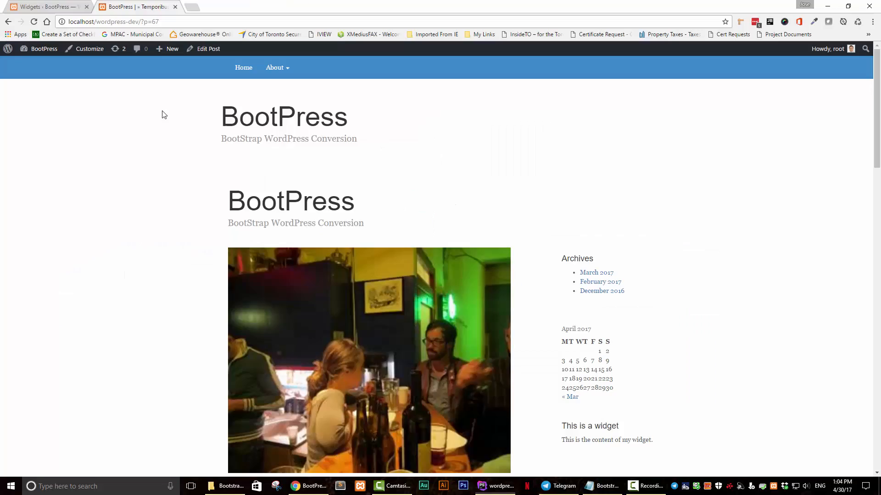
Reload the post to confirm one header, visit About, then the December 2016 archive
left_click(34, 21)
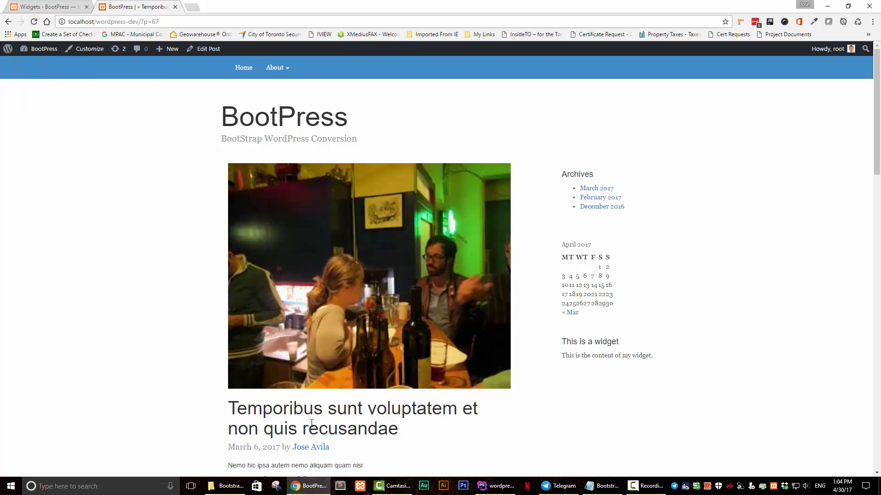
left_click(243, 68)
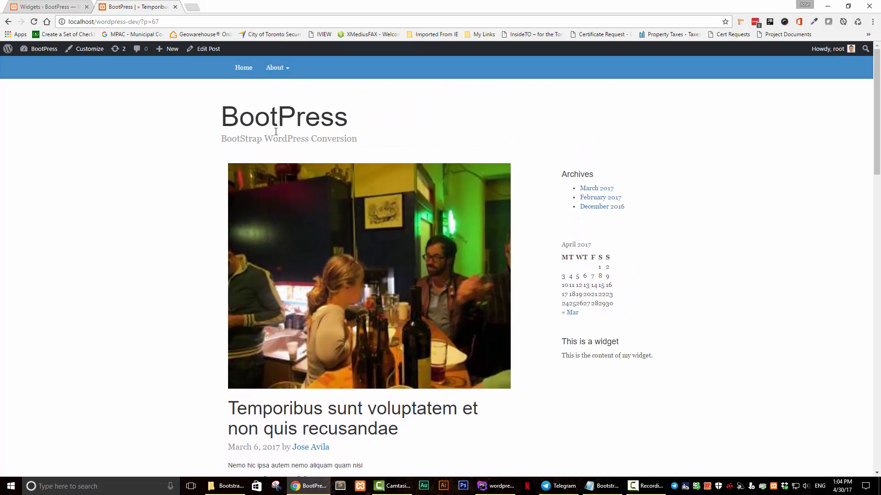
left_click(275, 67)
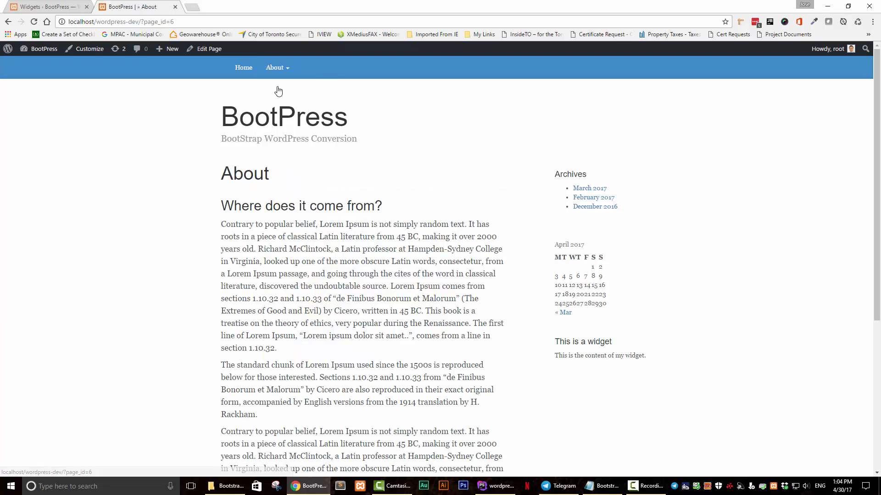
mouse_move(577, 205)
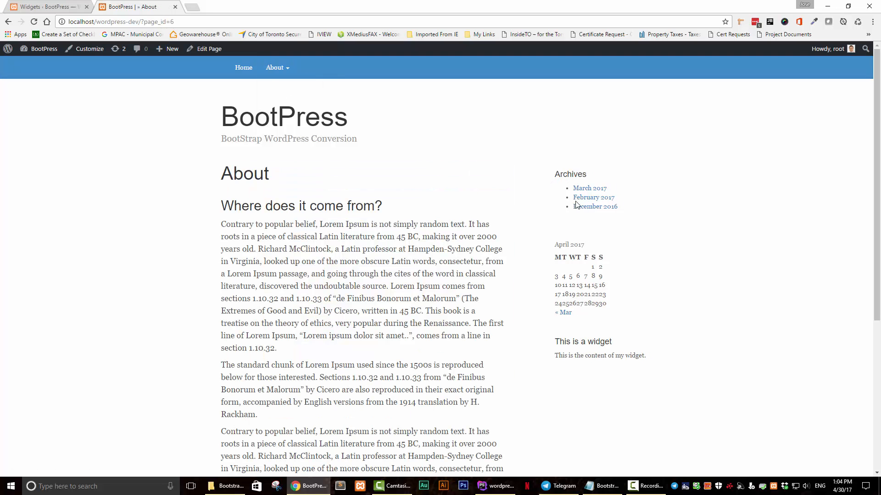
left_click(594, 206)
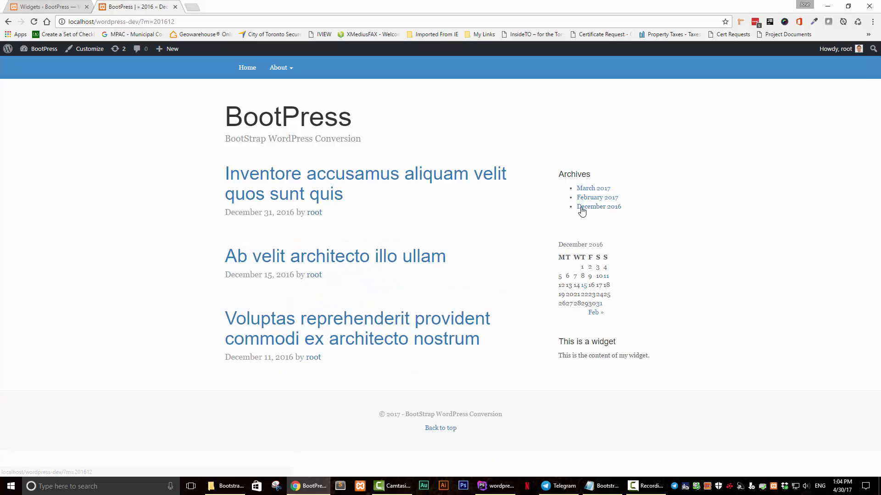
mouse_move(389, 366)
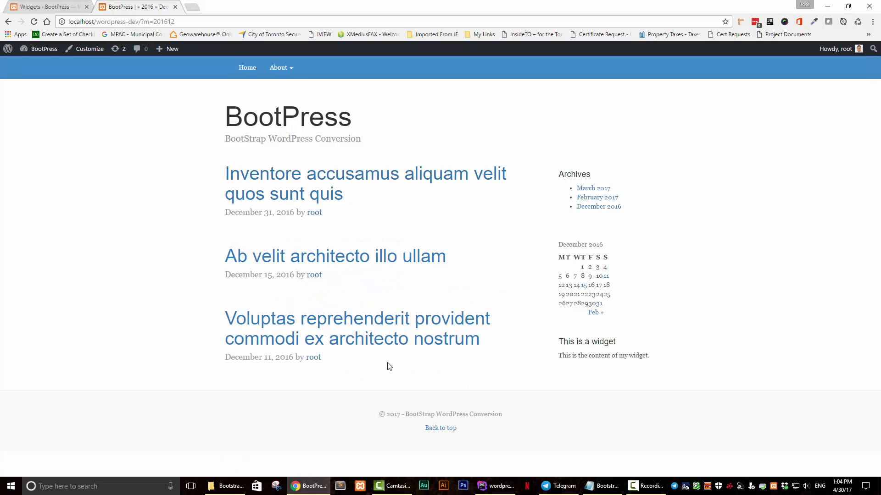